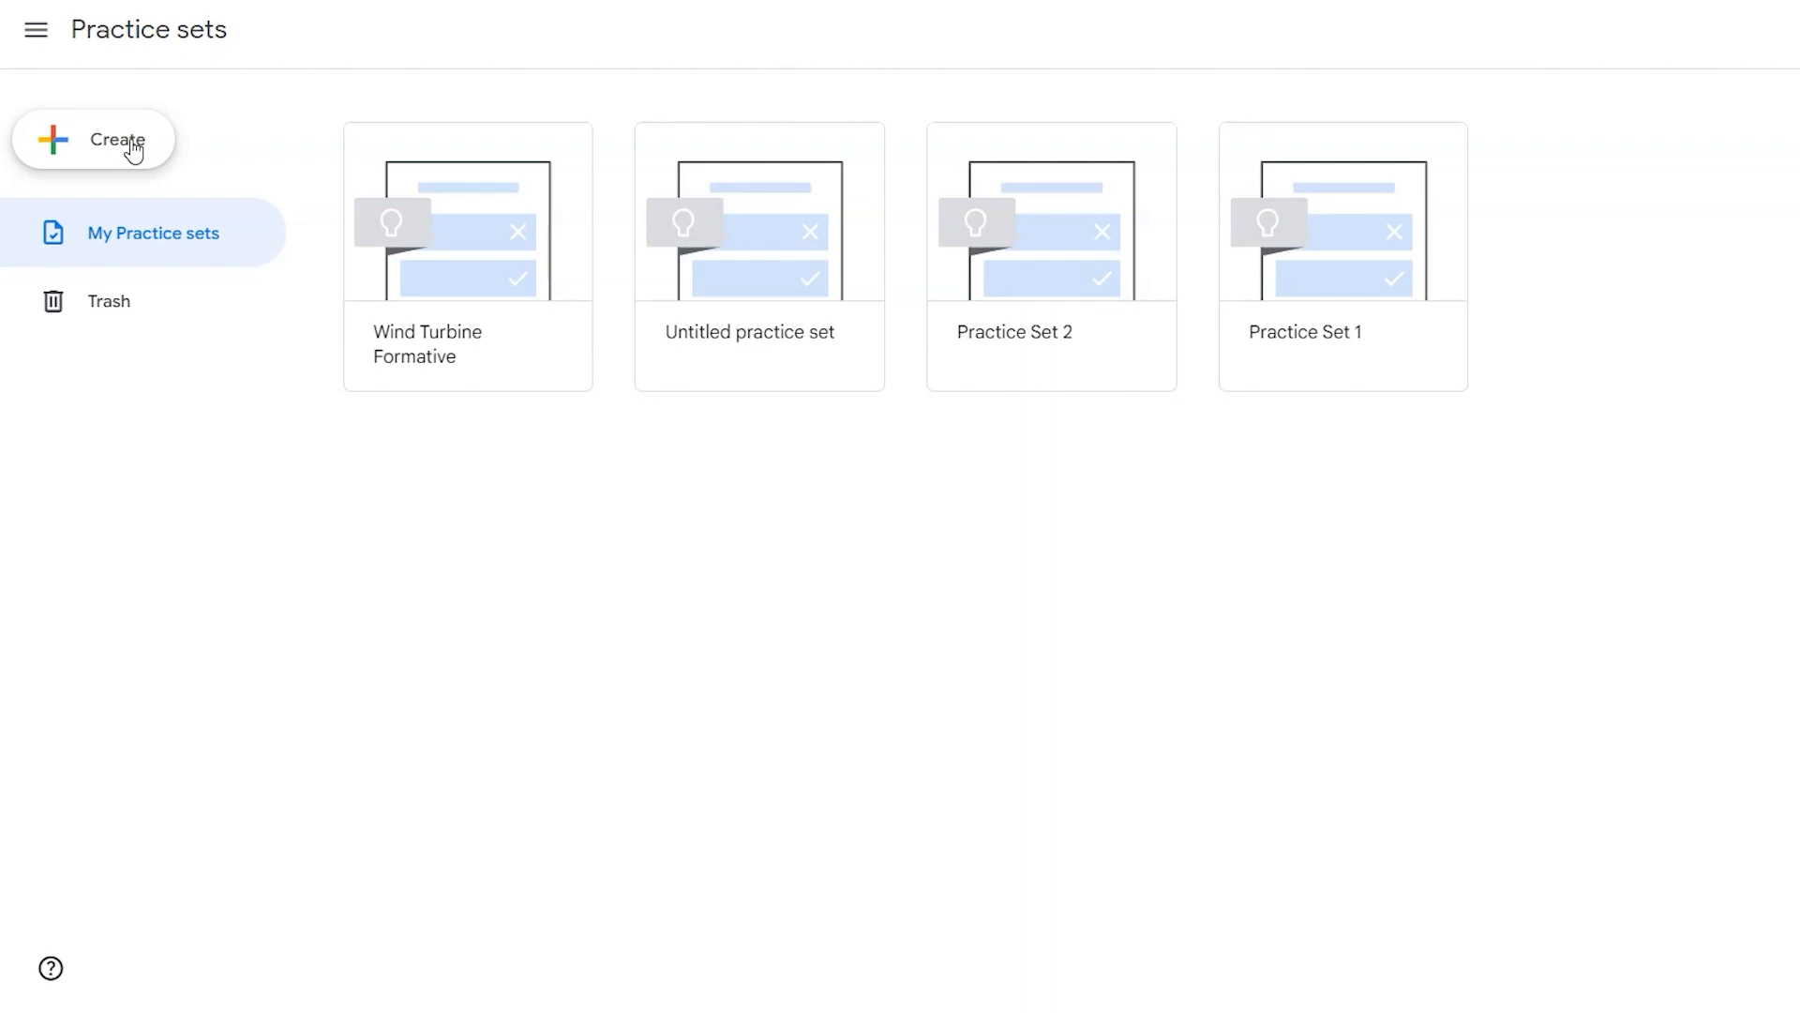
Open the Wind Turbine Formative practice set and switch it into editing mode.
left_click(467, 217)
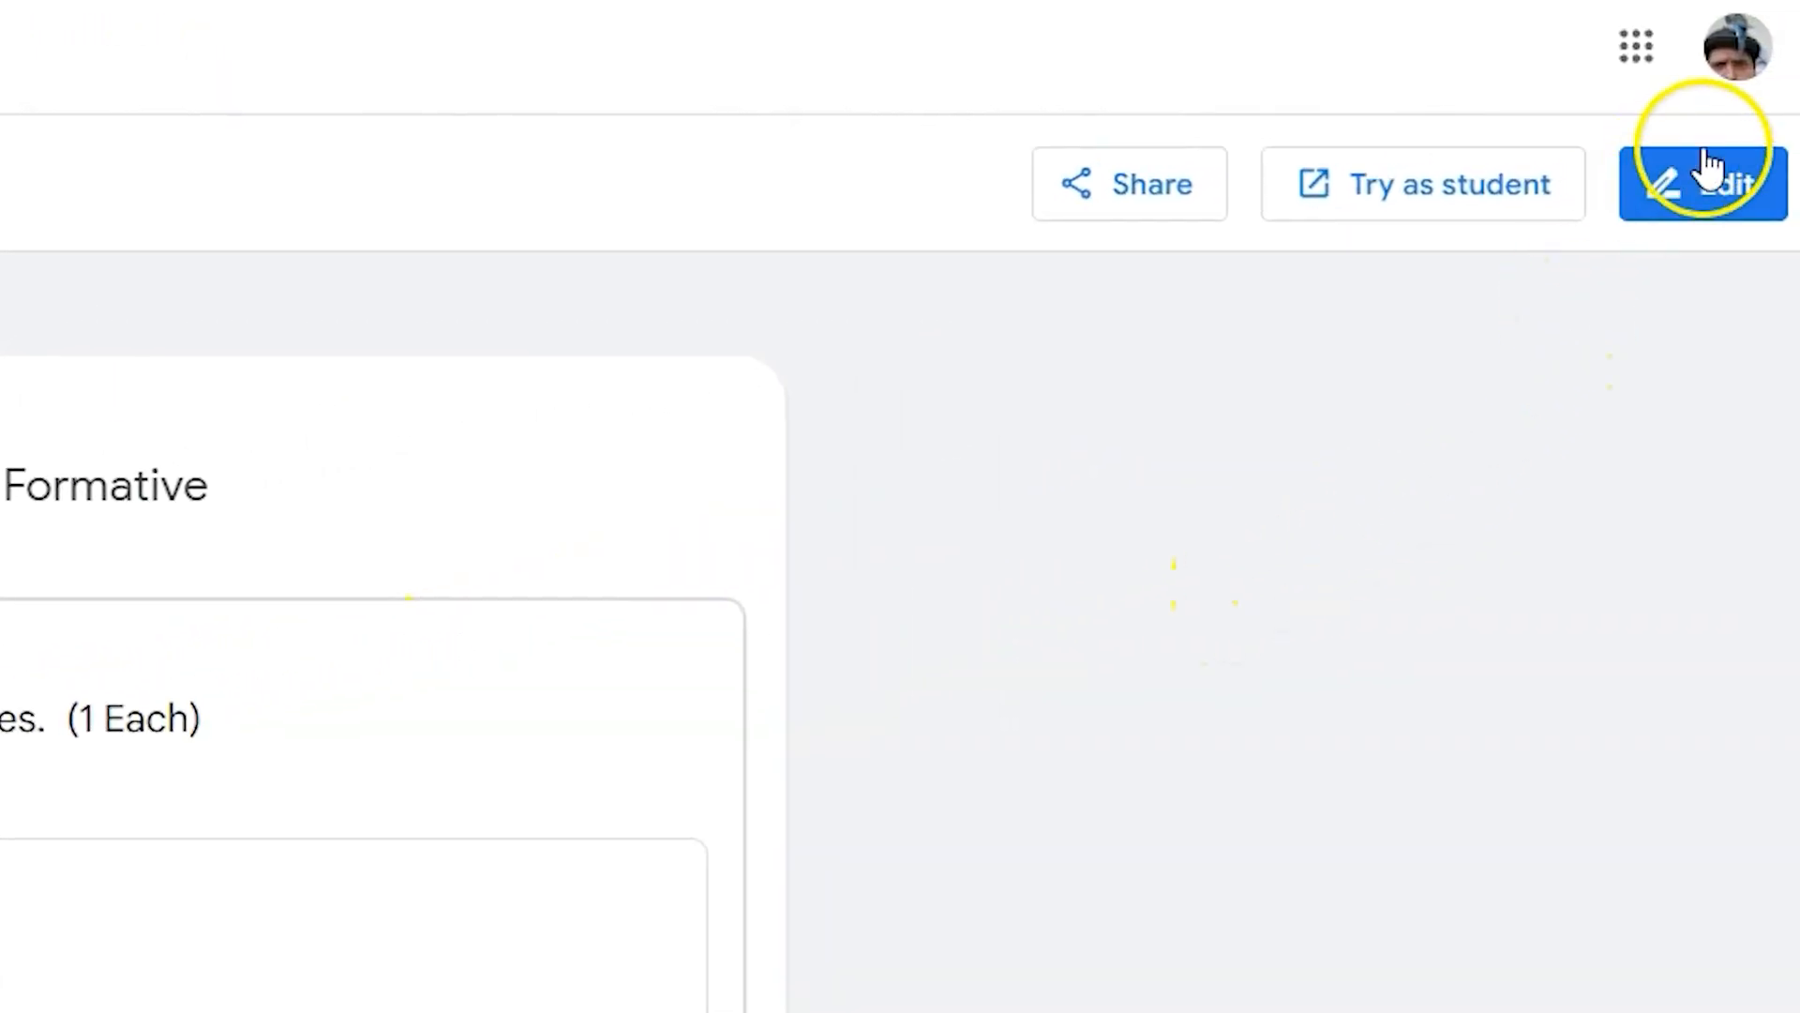
left_click(1705, 184)
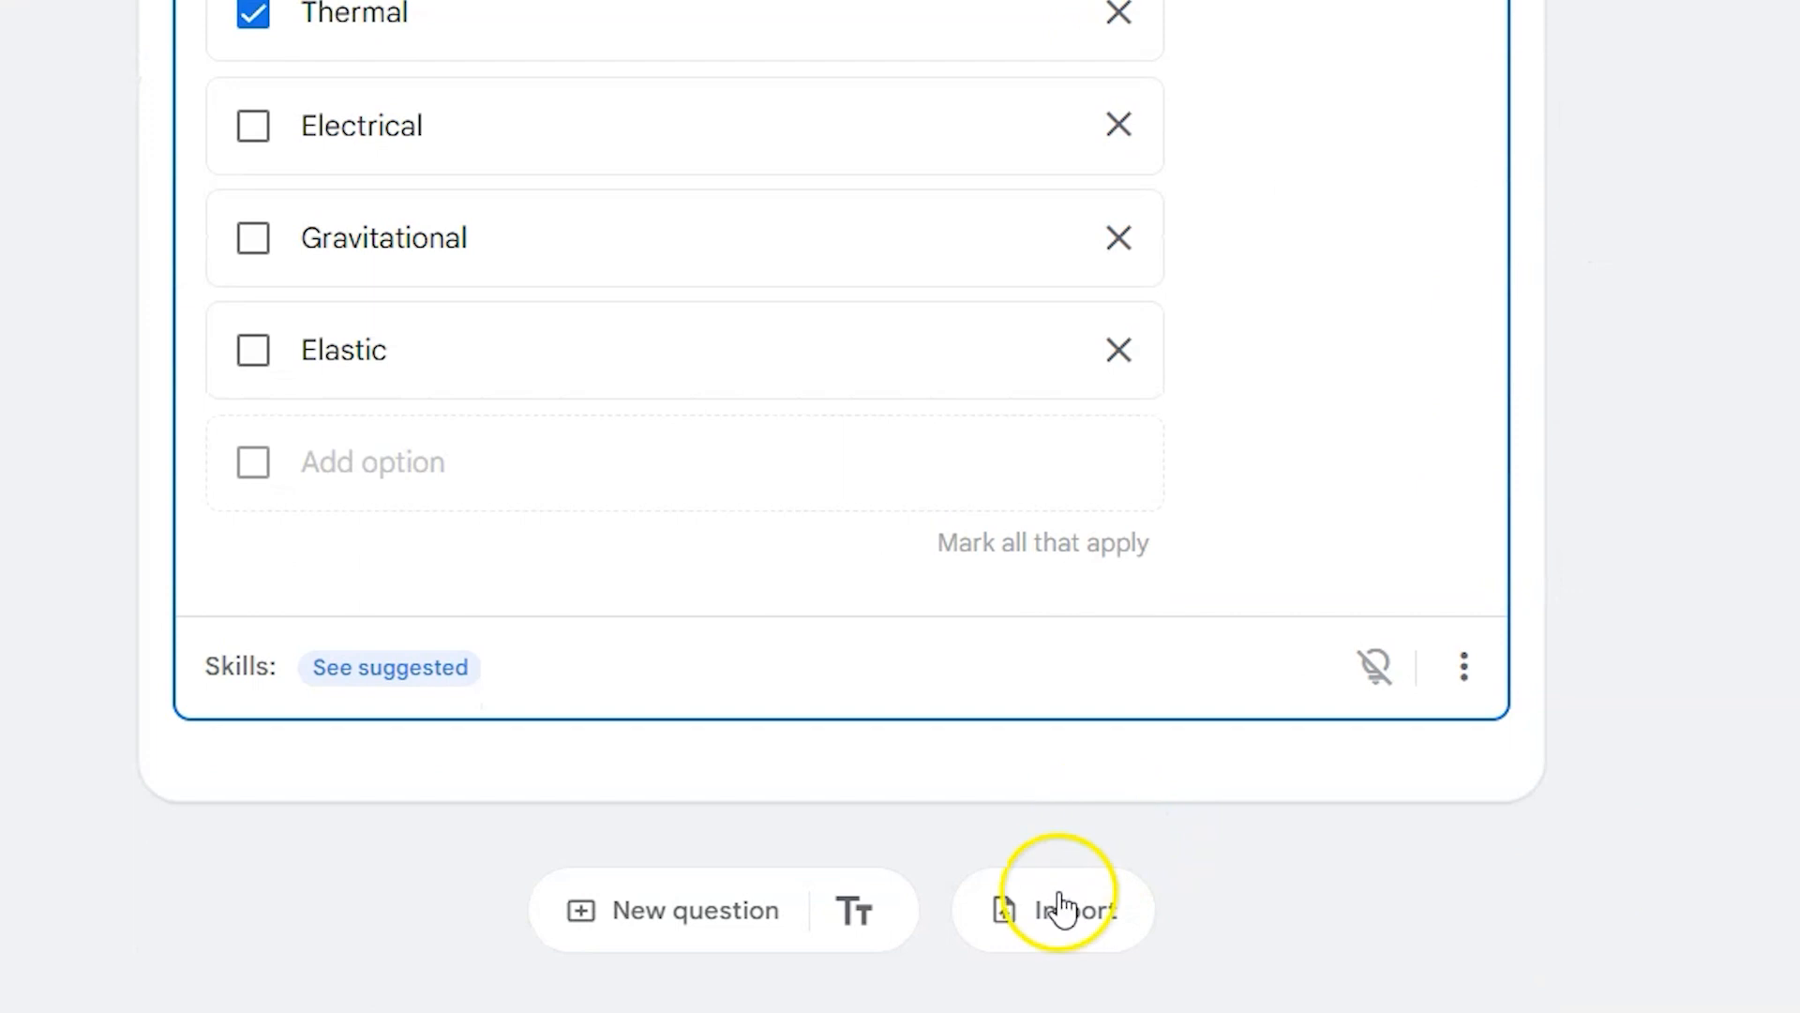
Start a question import and browse the Drive picker's Computers, Shared, Shared drives and My Drive views back to Recent.
left_click(1050, 910)
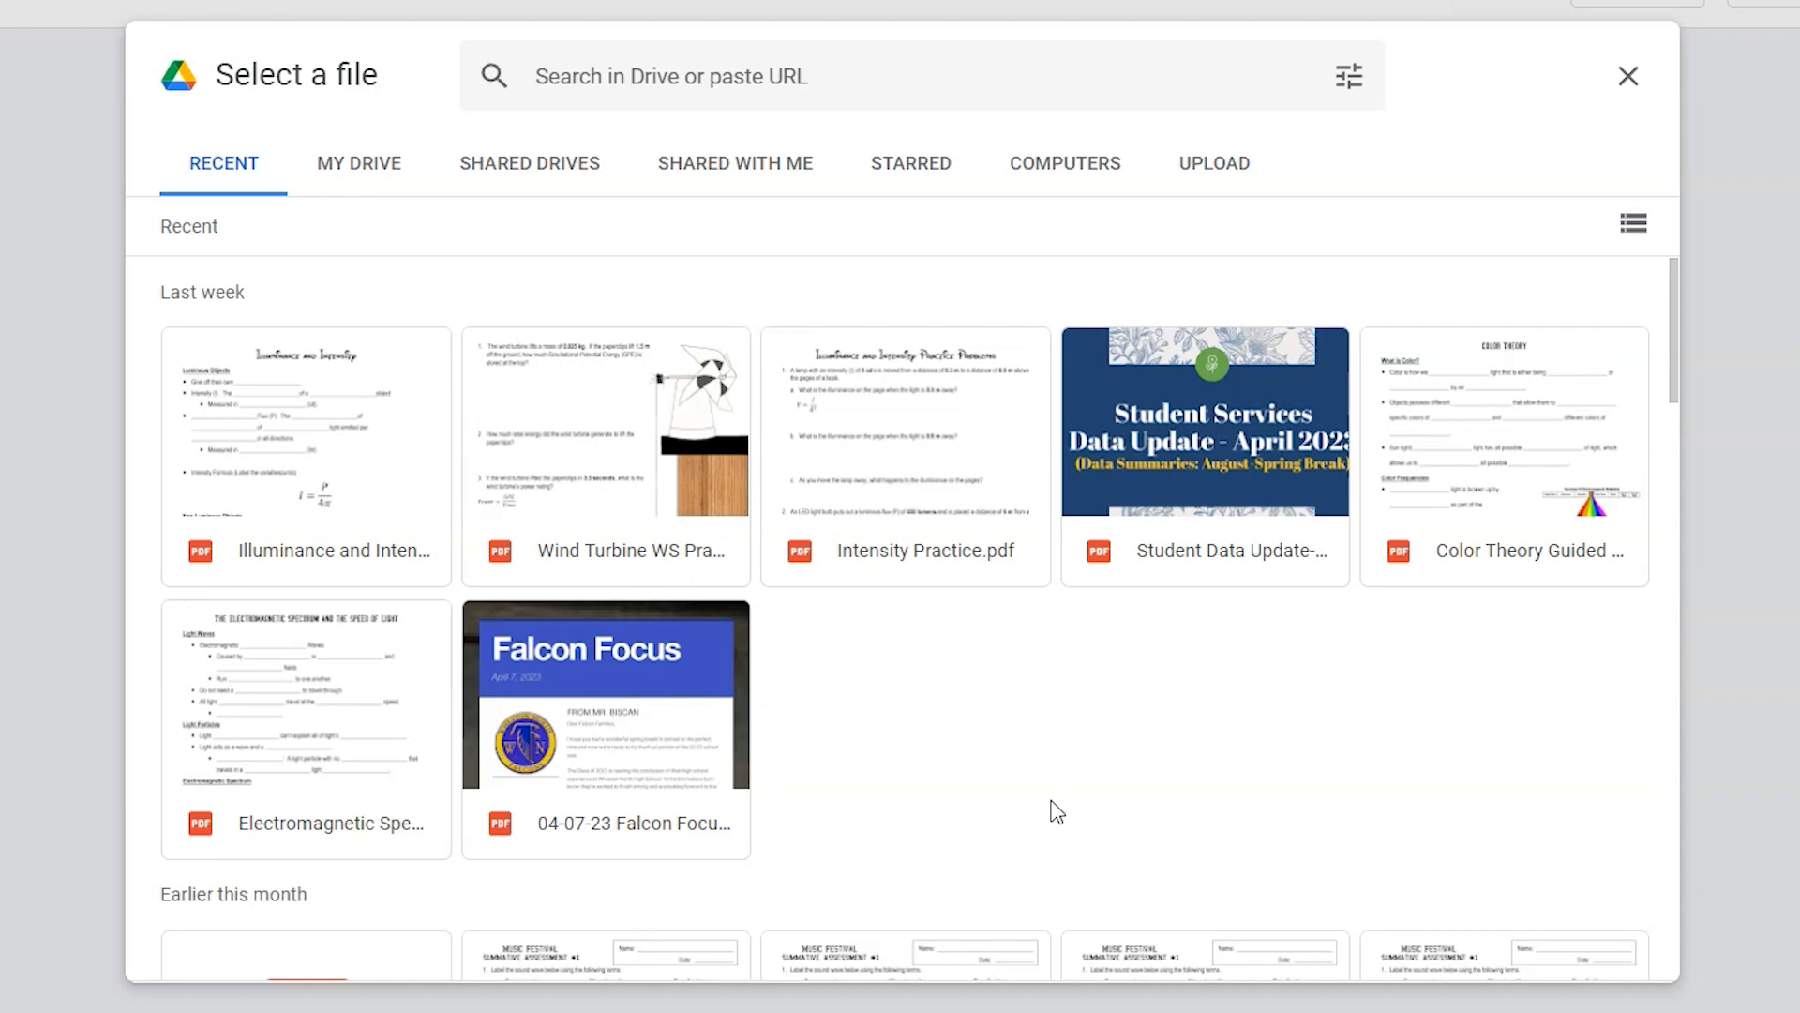
mouse_move(968, 308)
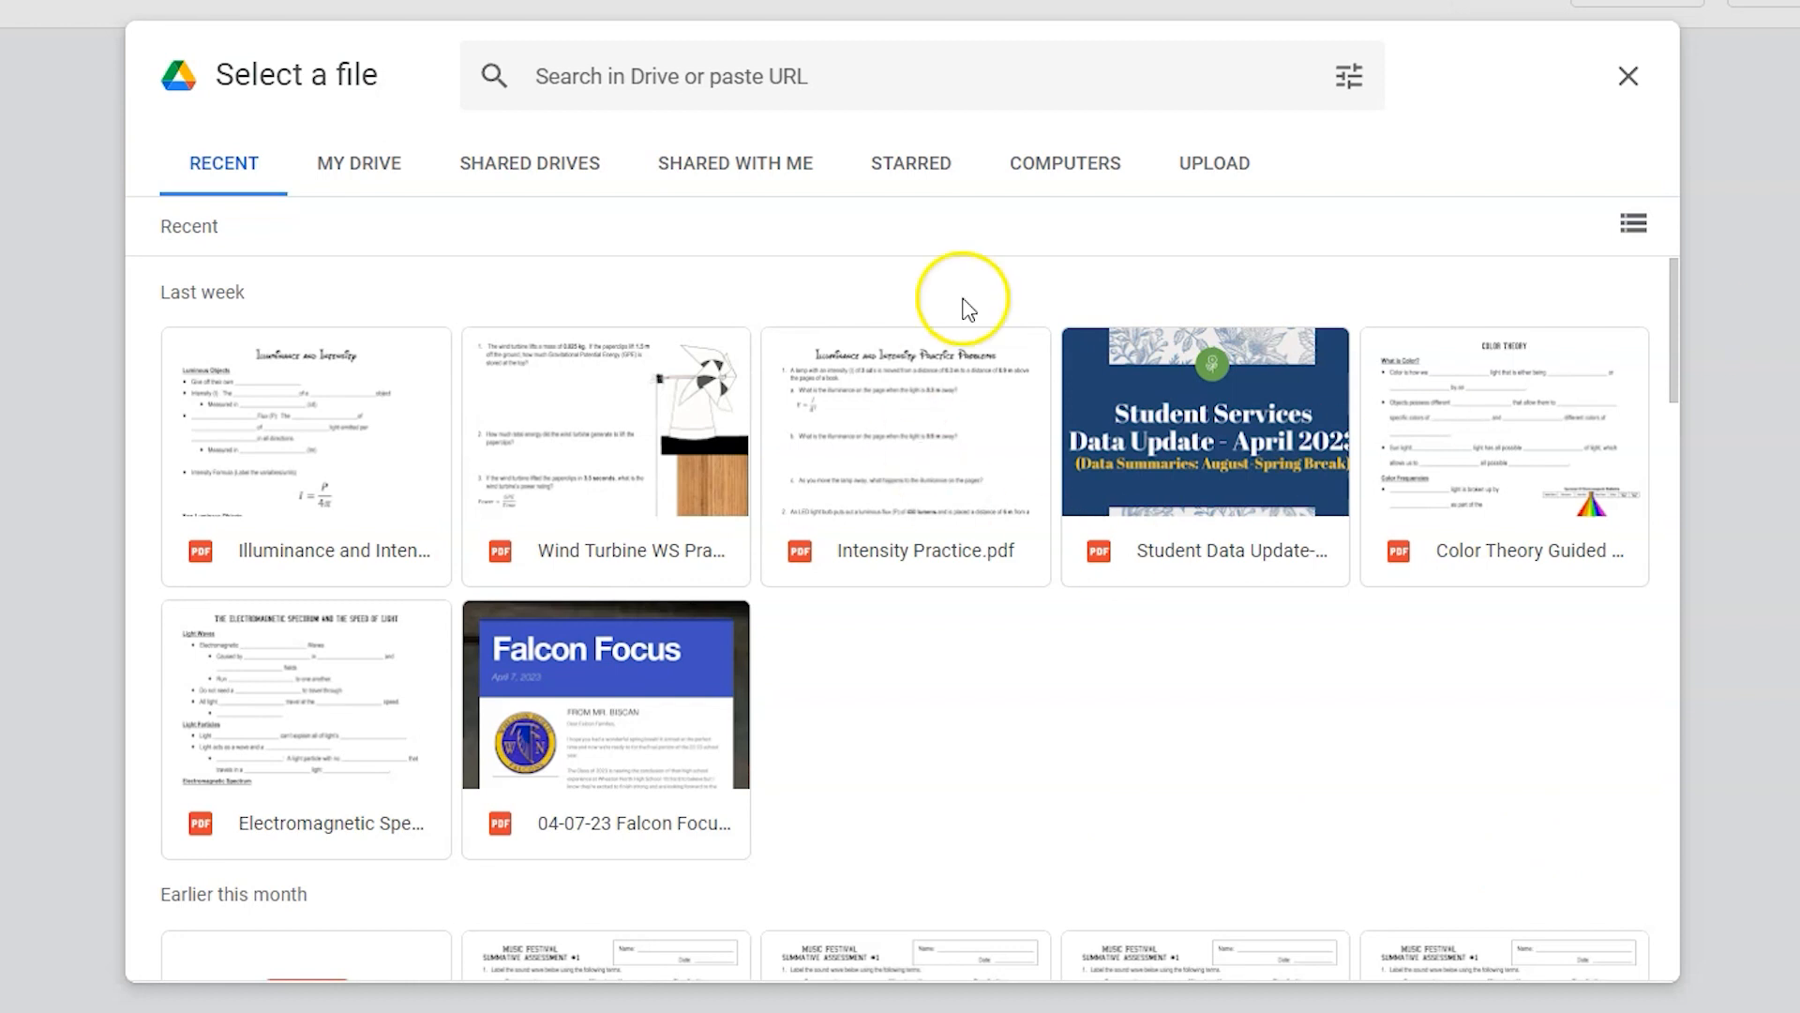
left_click(1063, 161)
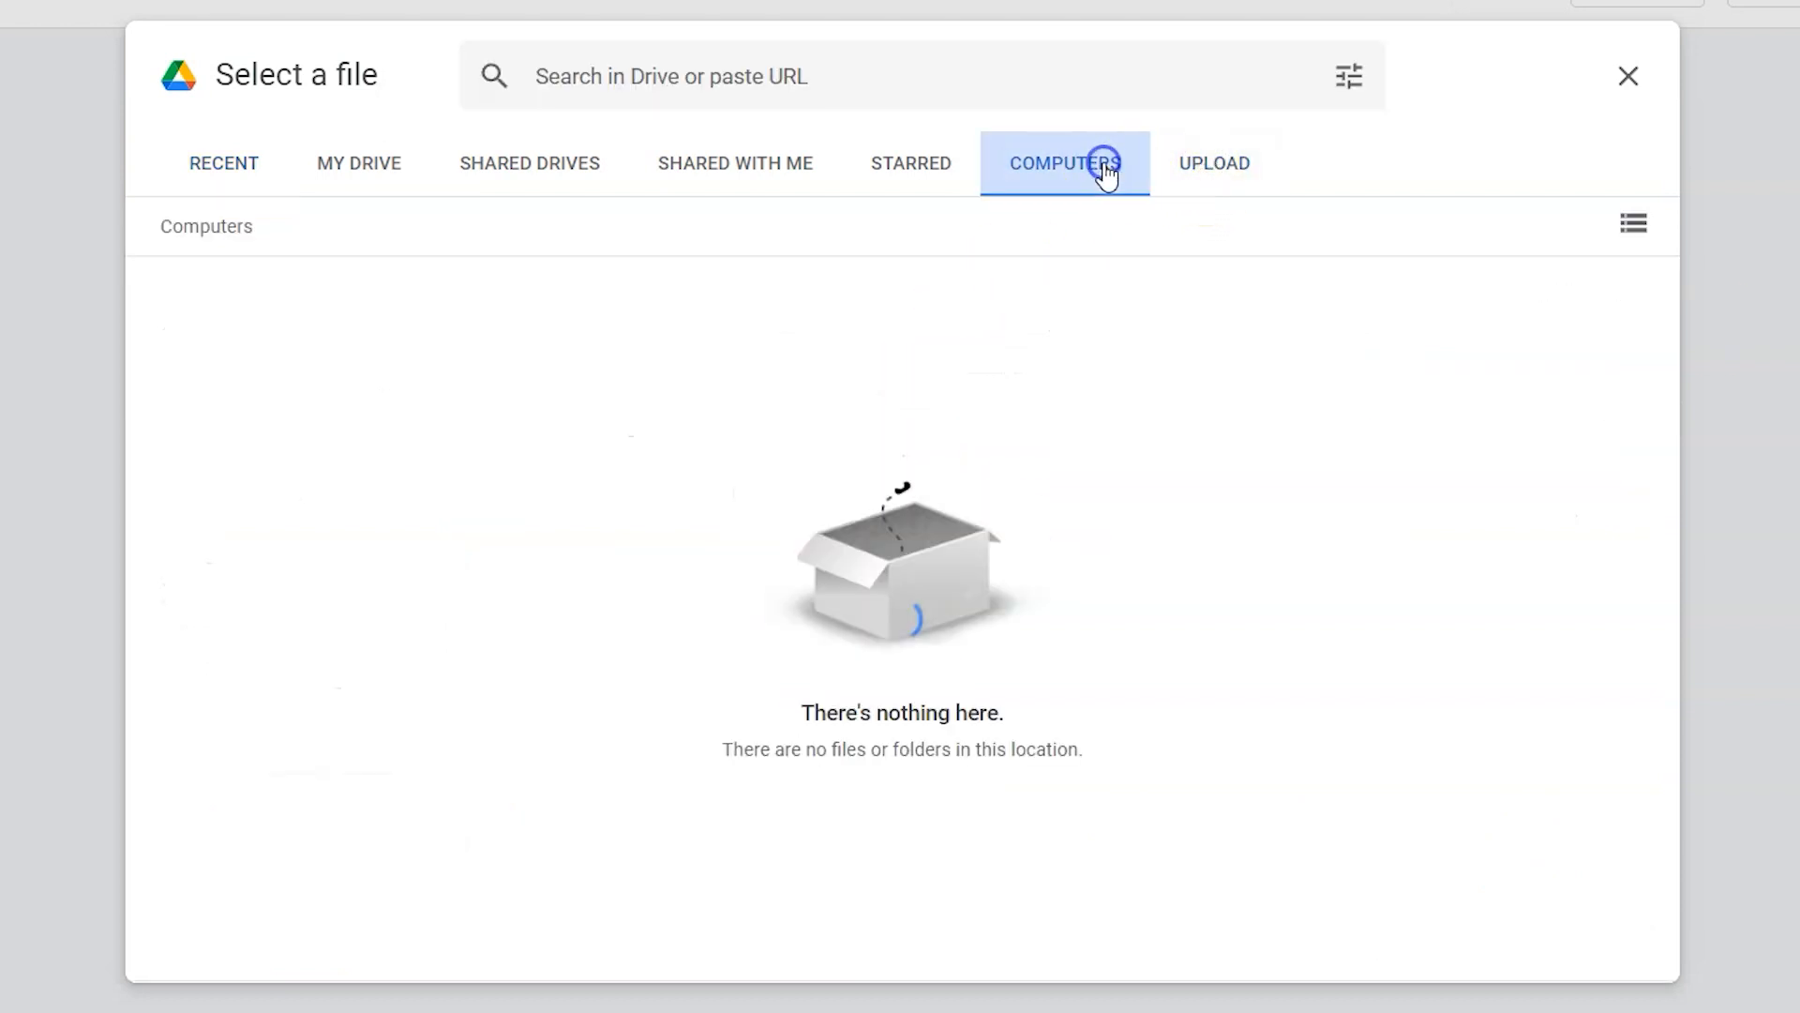
left_click(735, 163)
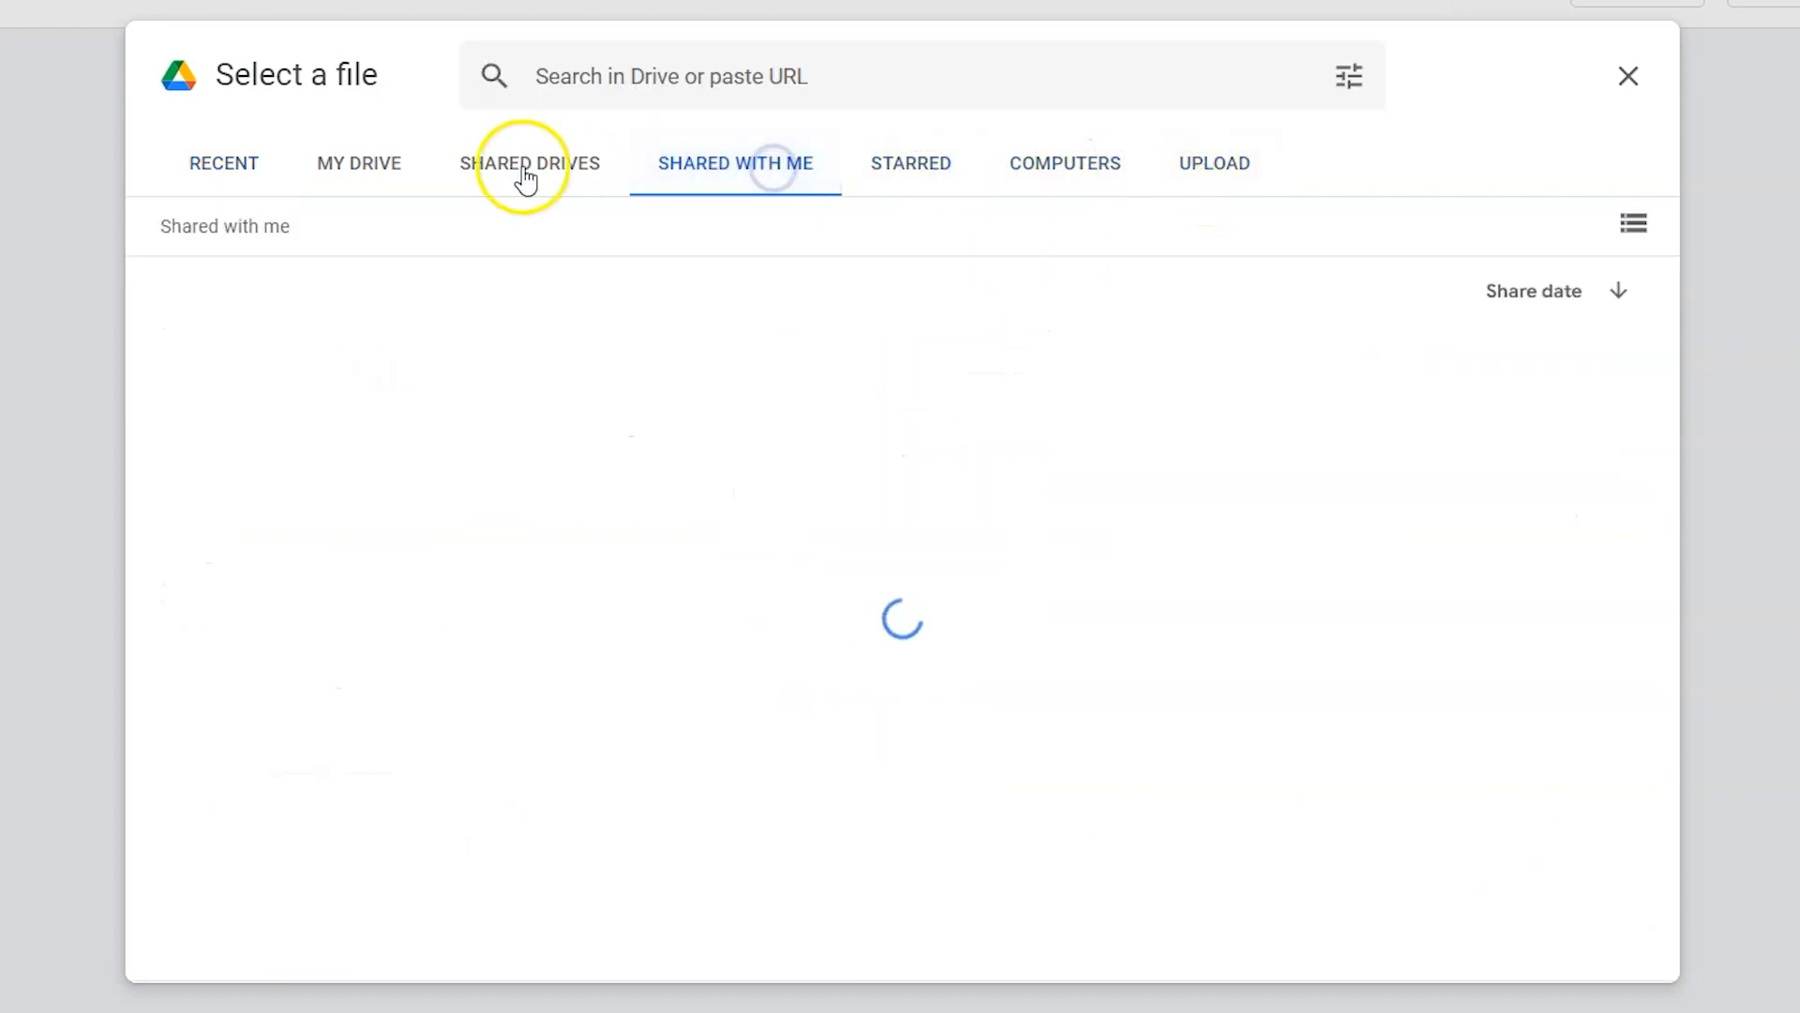
left_click(529, 163)
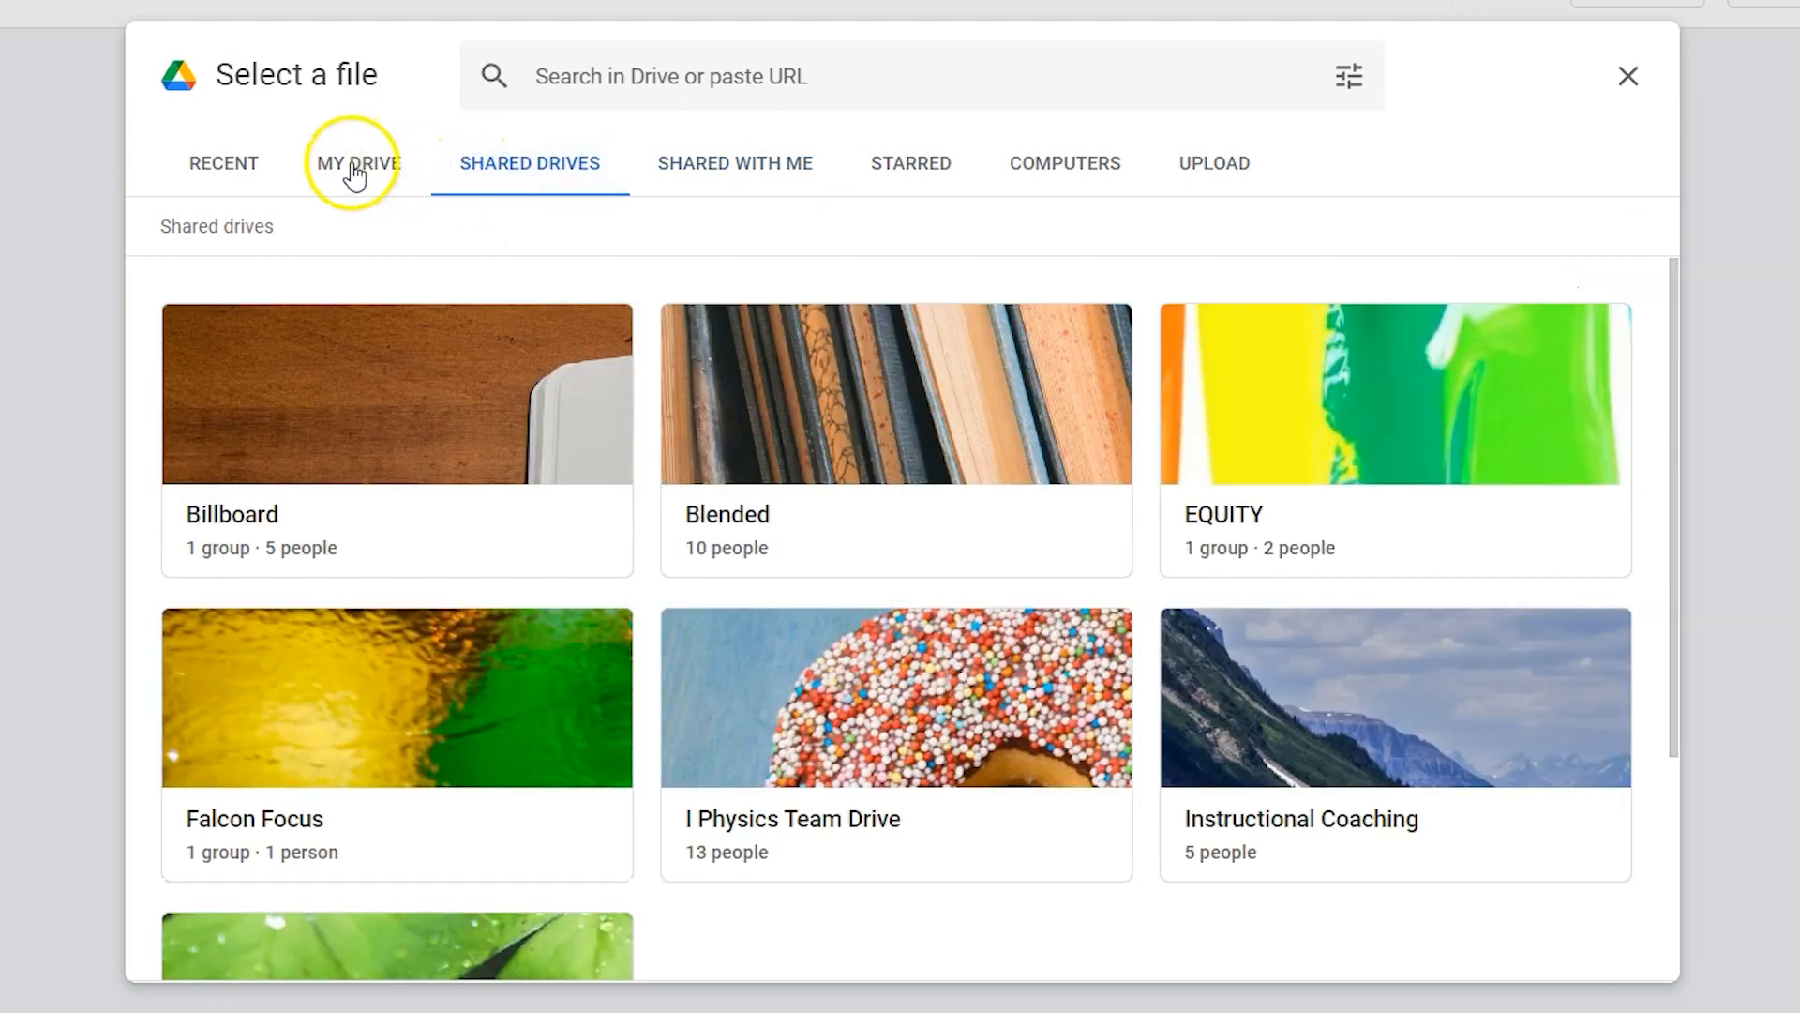
left_click(356, 162)
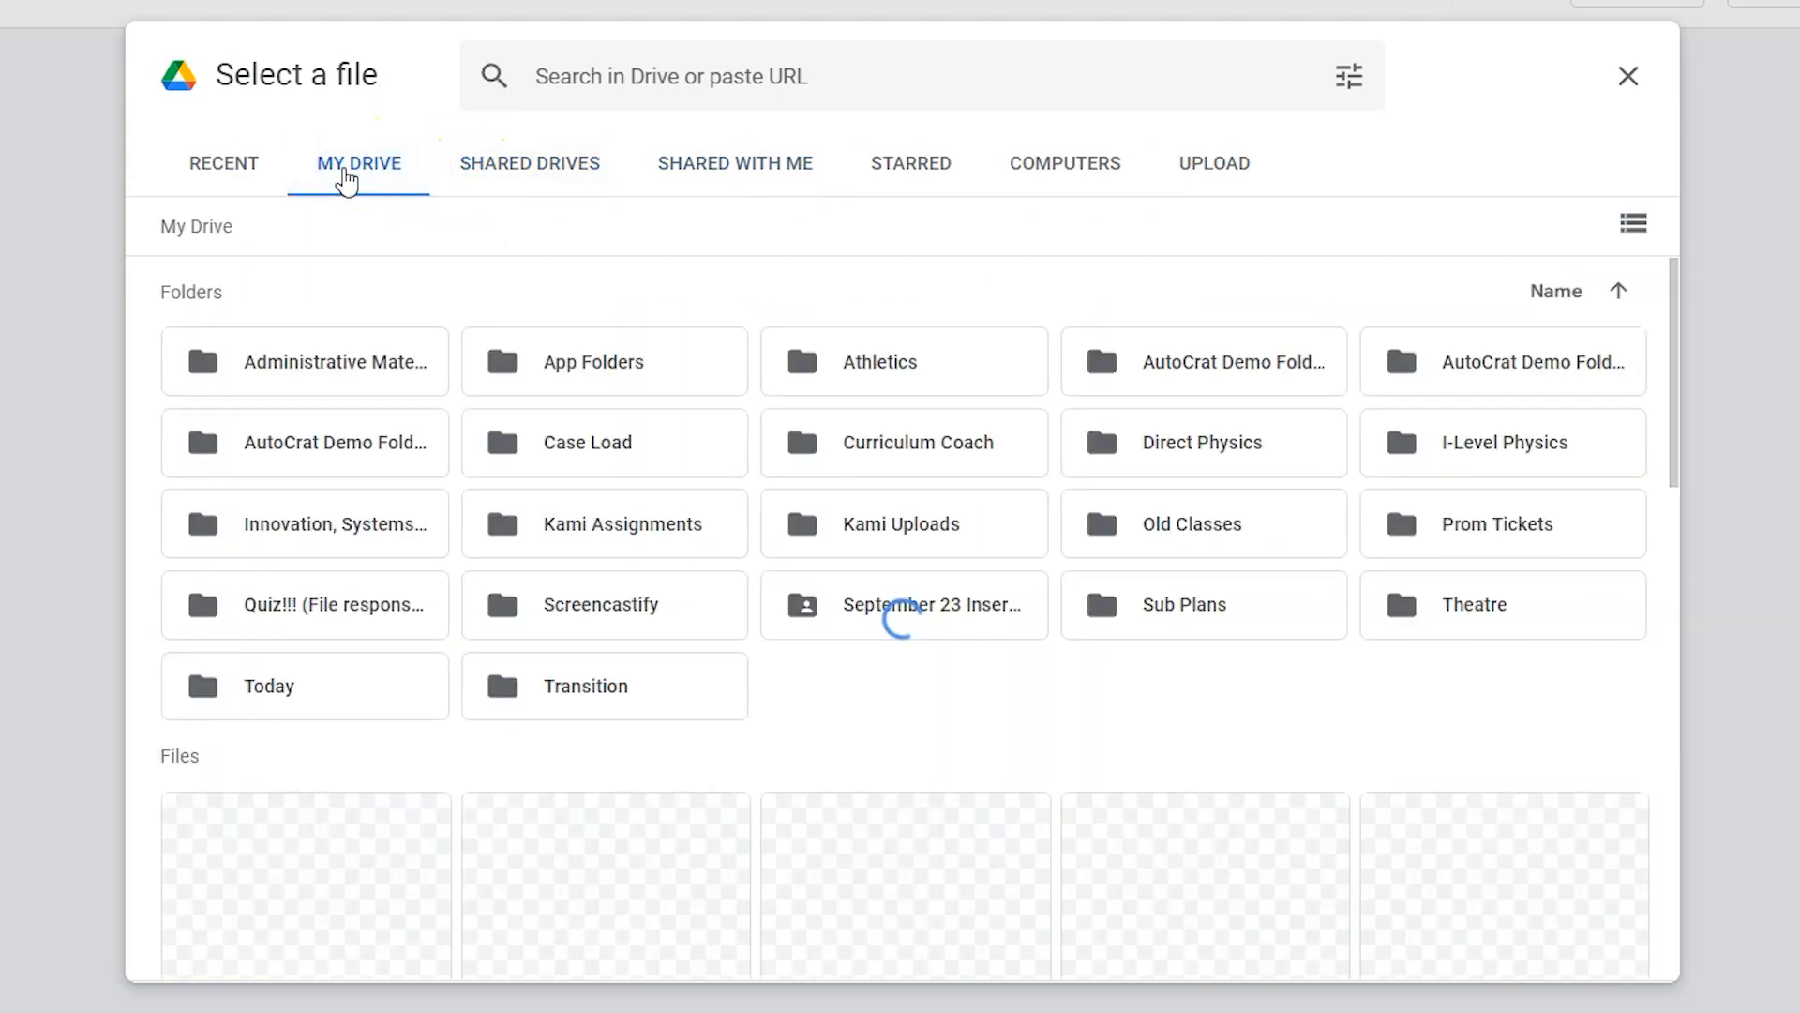
left_click(223, 163)
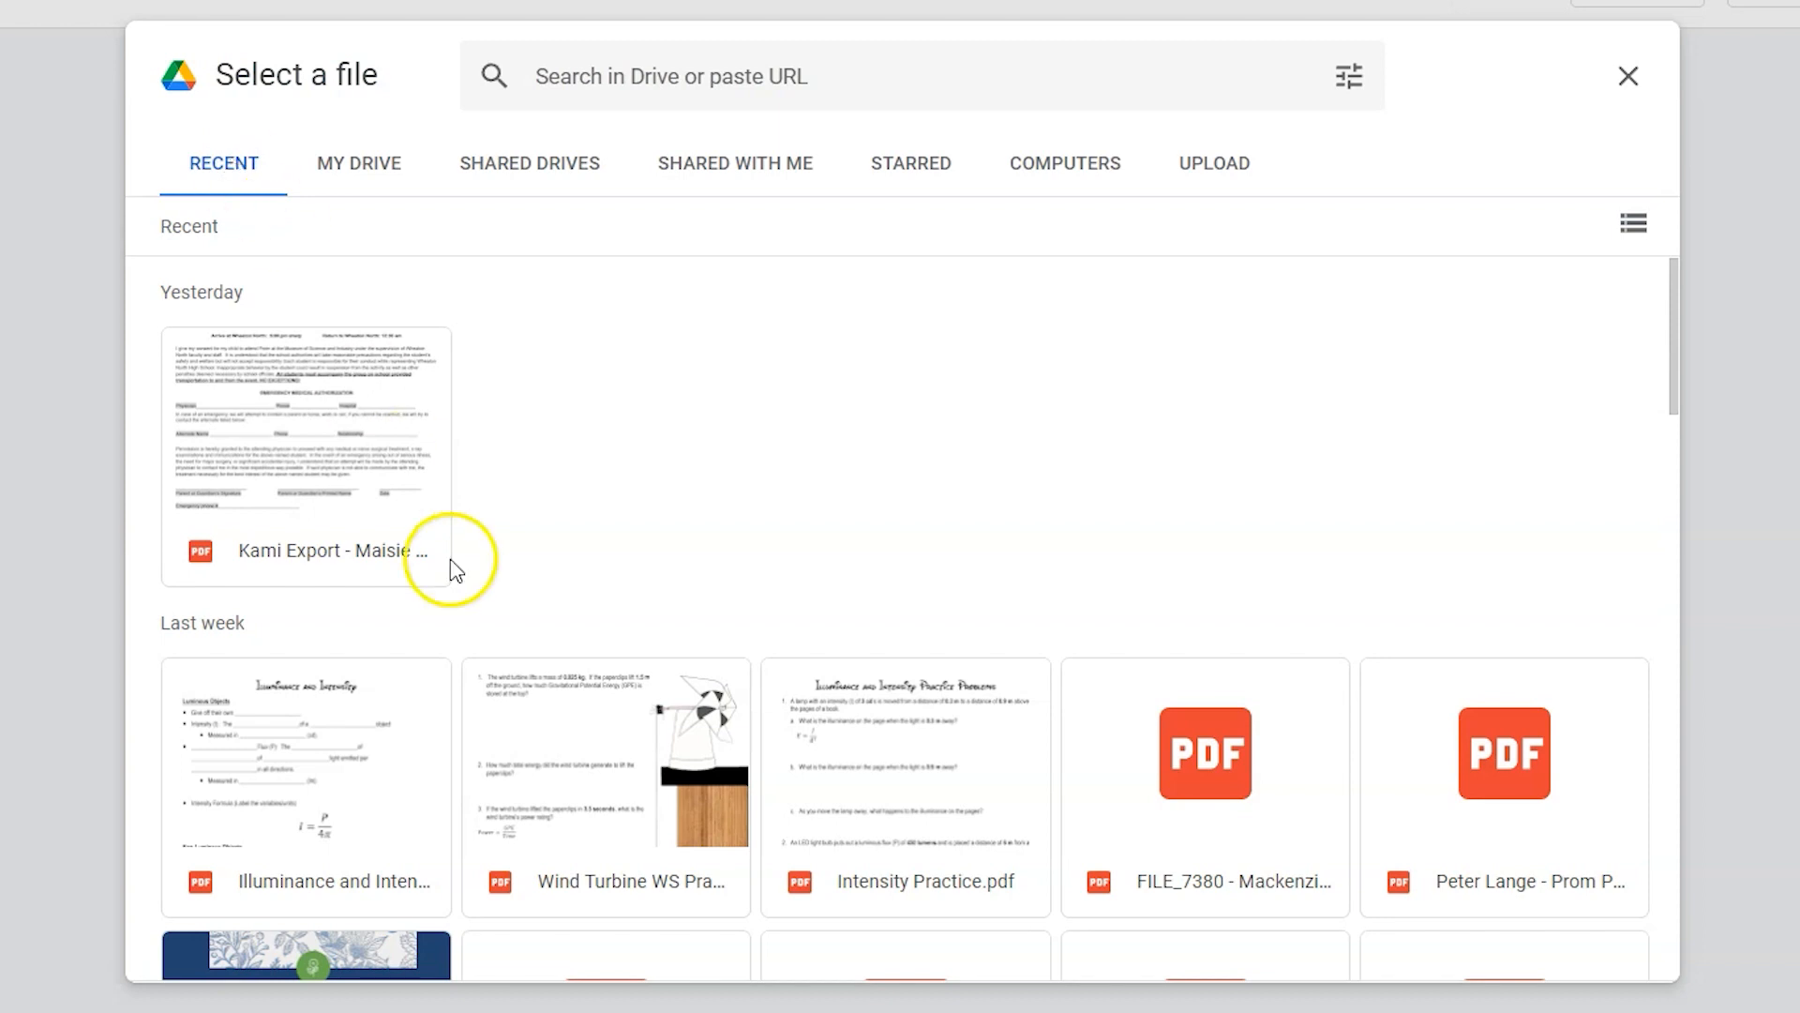
Import the Wind Turbine WS PDF so its questions are added as new short-answer items.
left_click(306, 449)
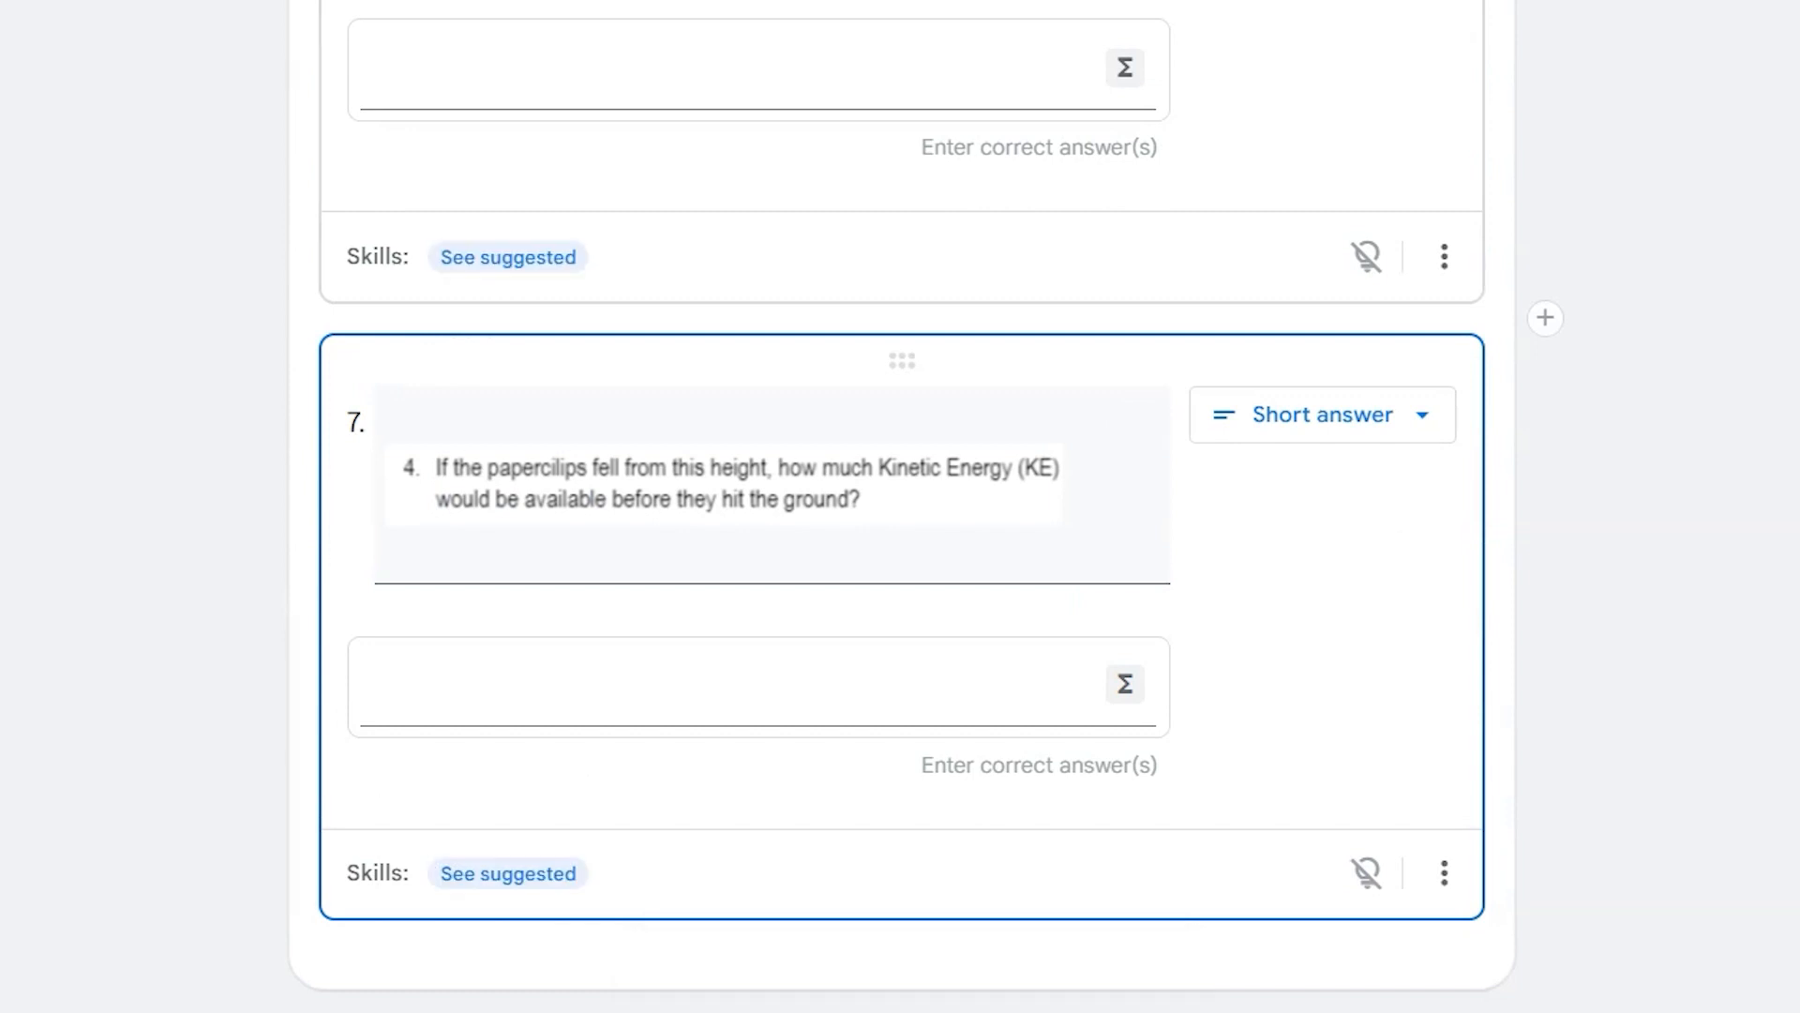
Shrink question 5's wind turbine image so the prompt and drawing fit the question box.
scroll("down", 3)
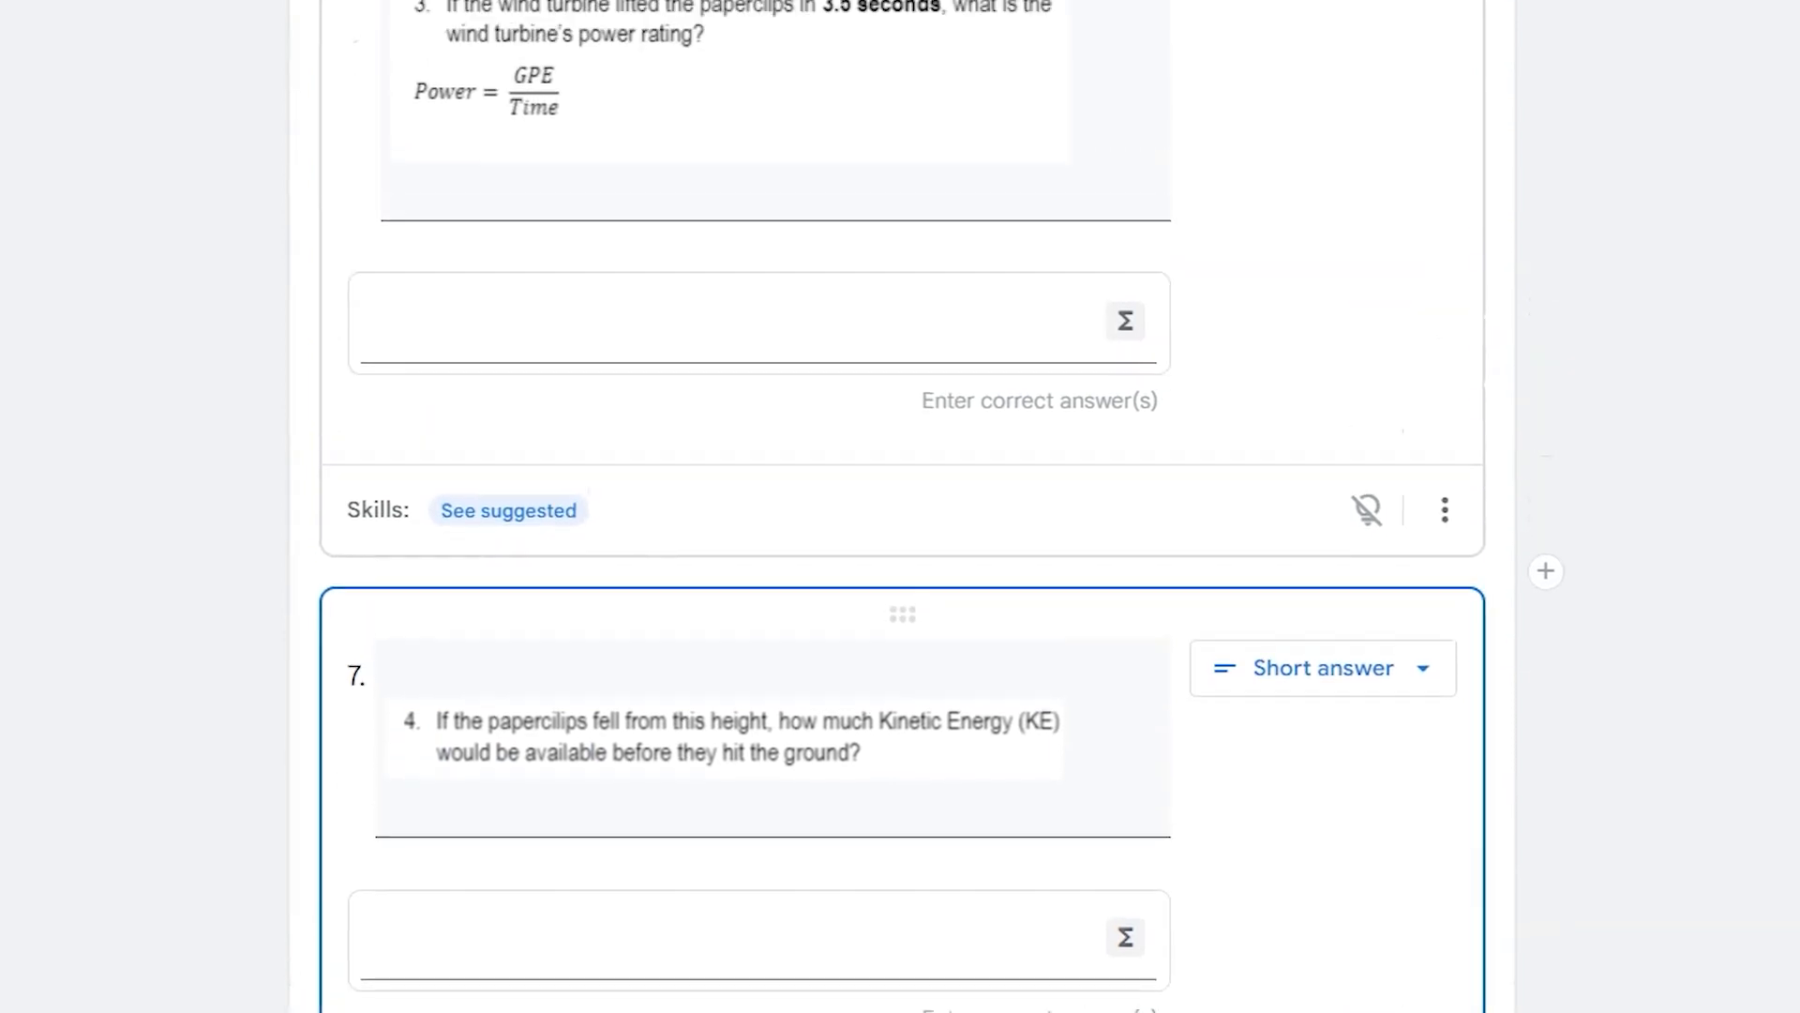
scroll("up", 3)
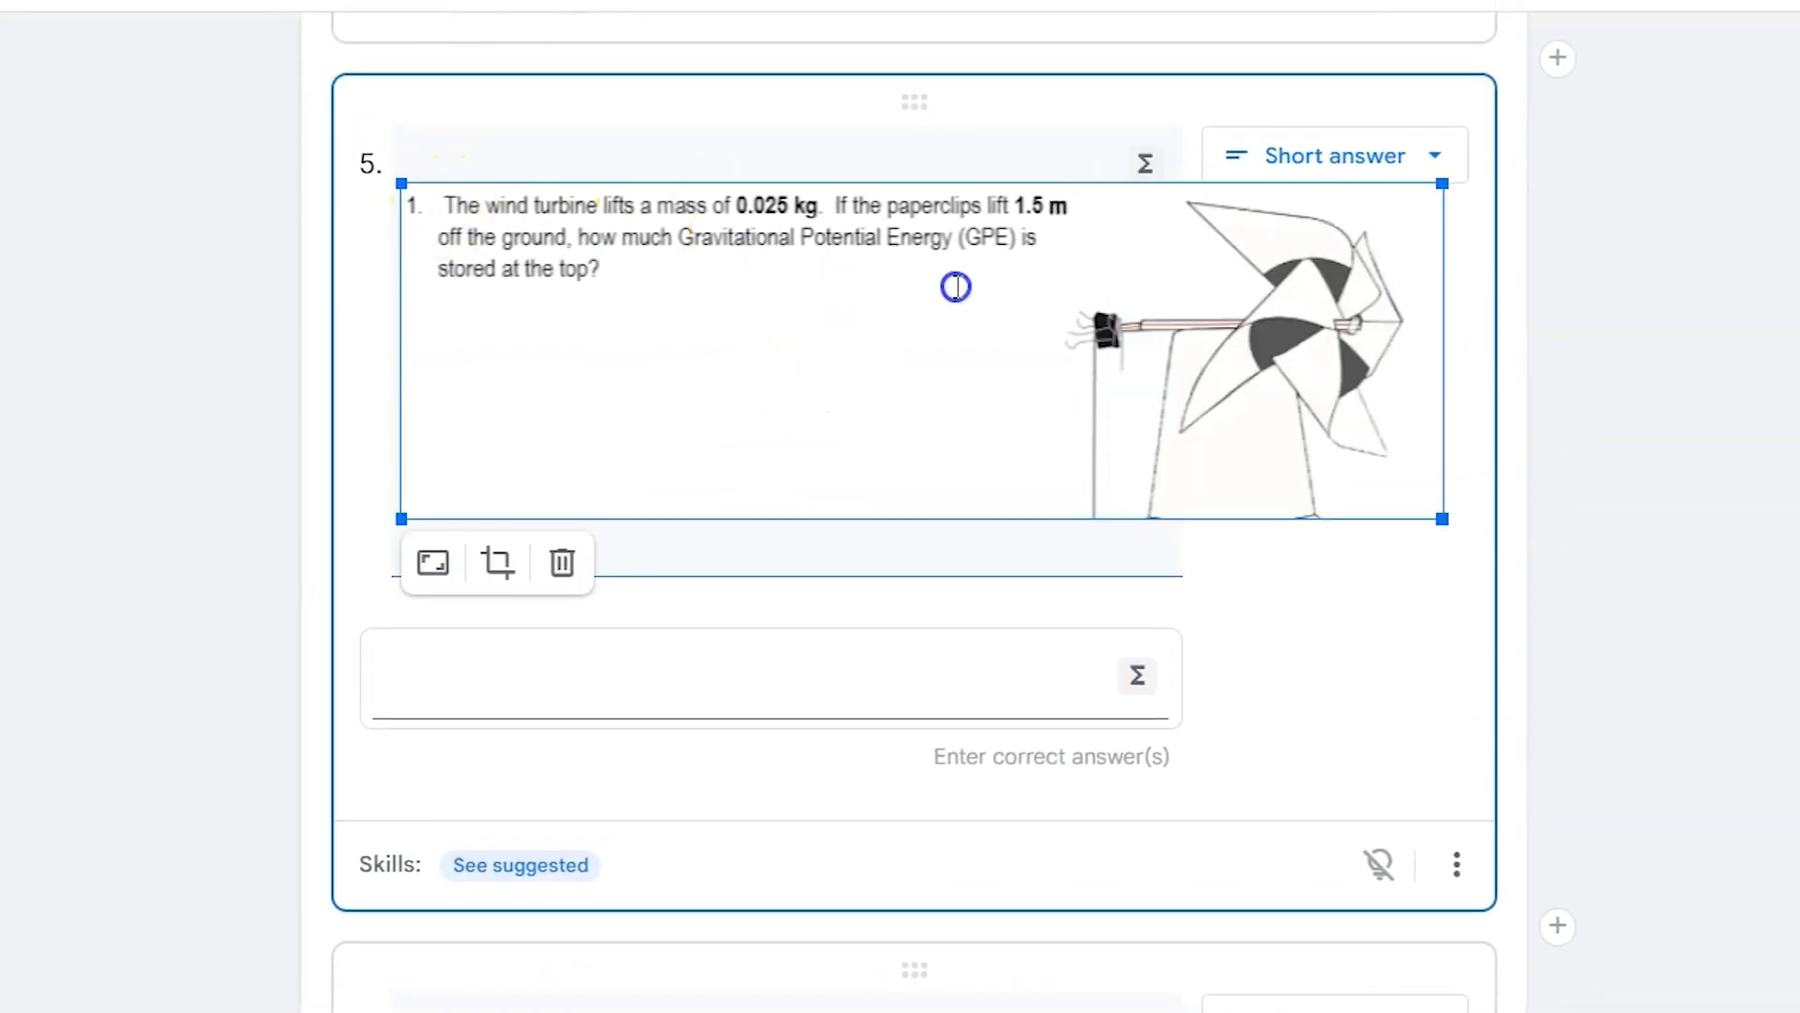
mouse_move(1585, 484)
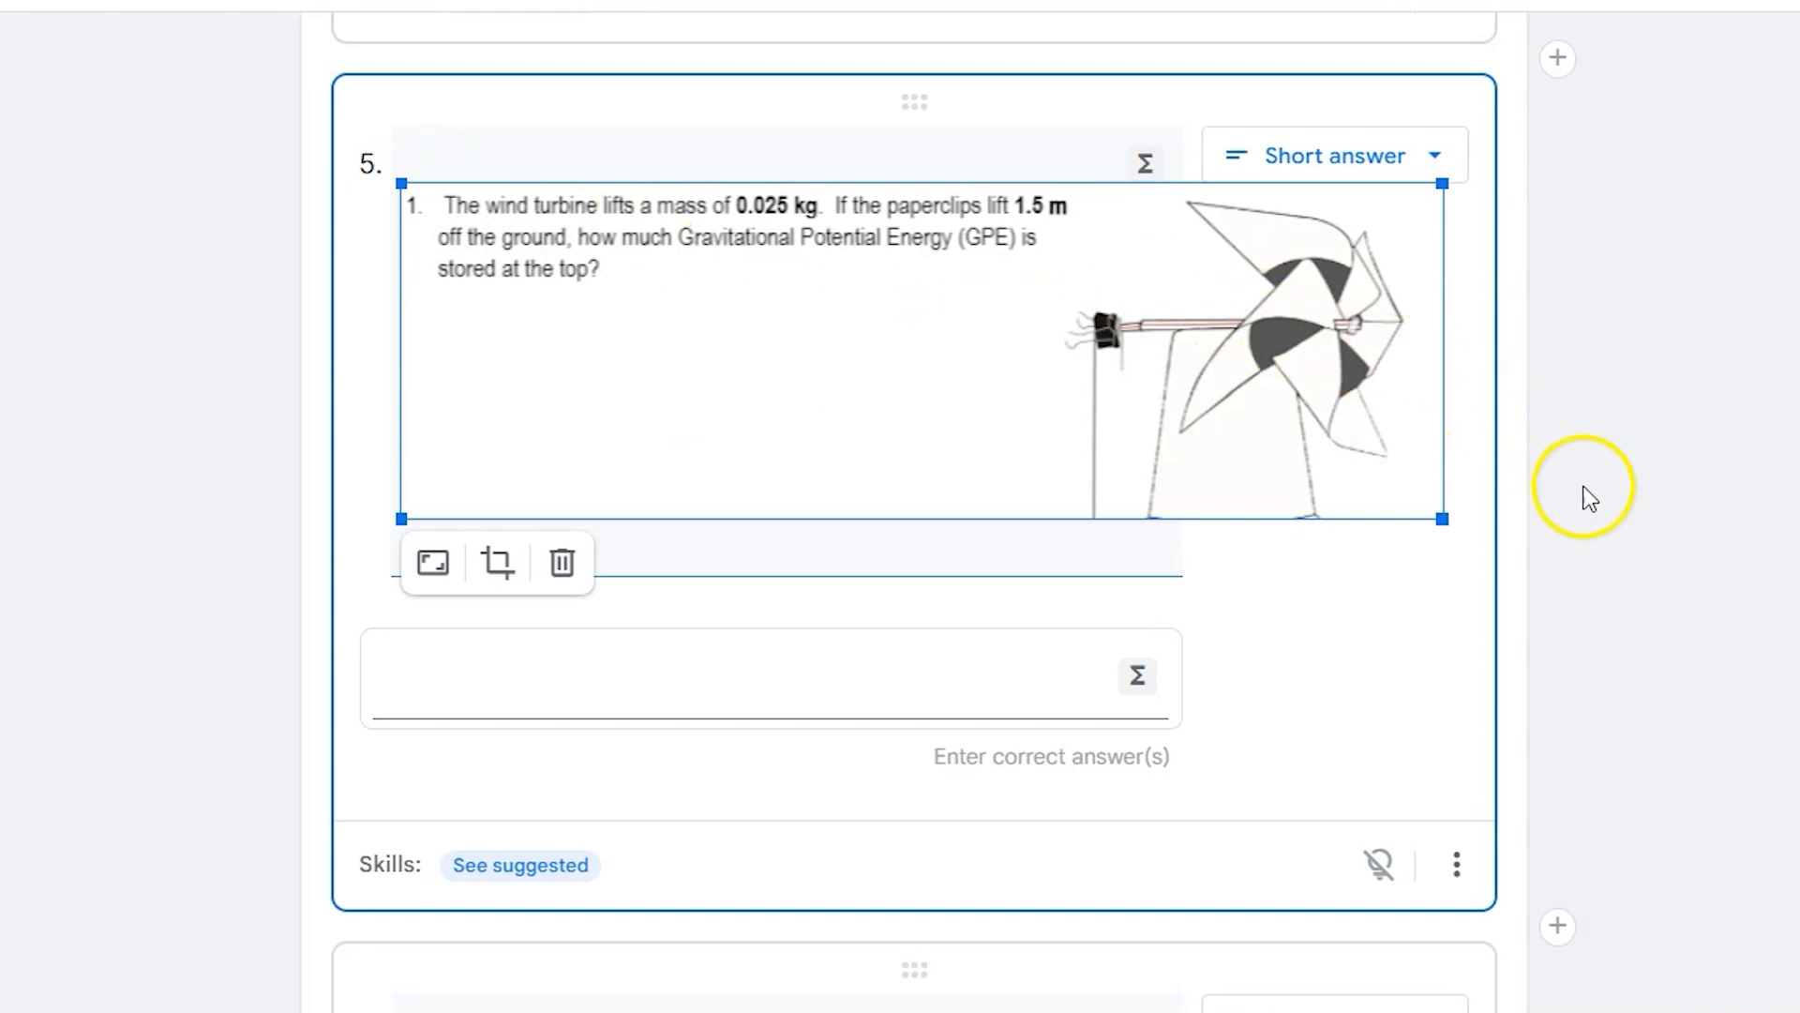
mouse_move(1460, 572)
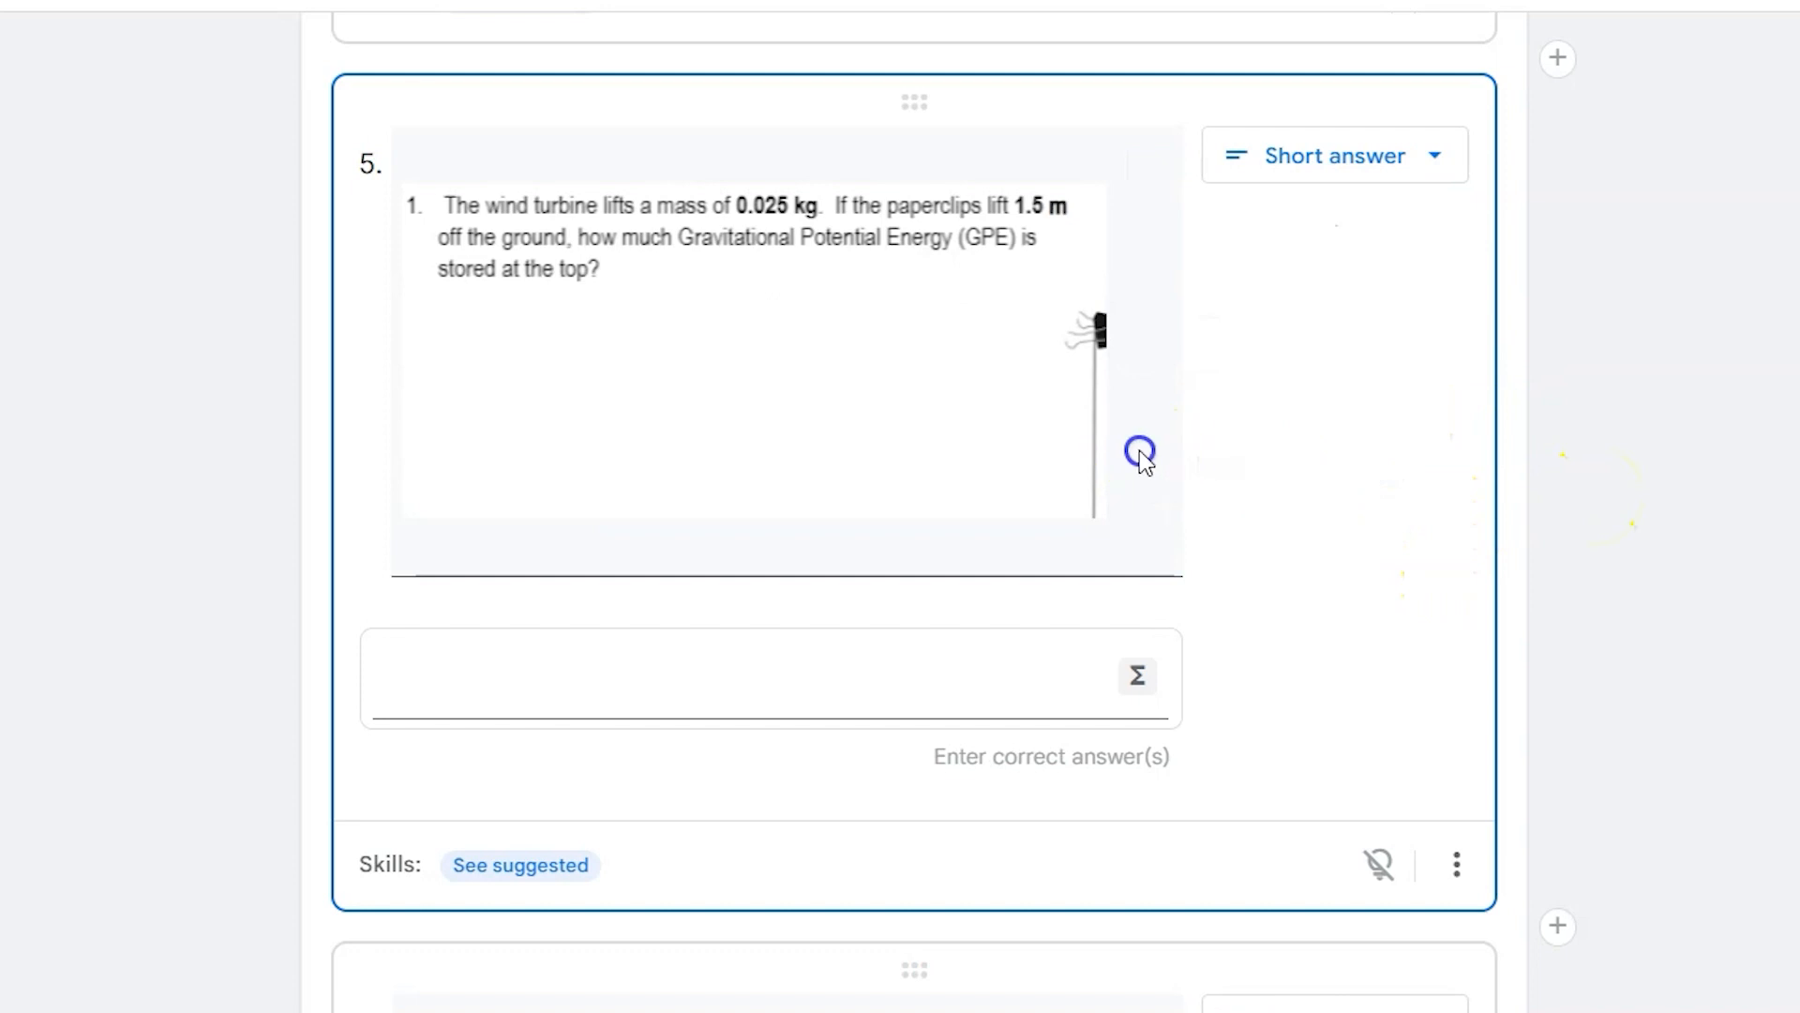
left_click(1138, 448)
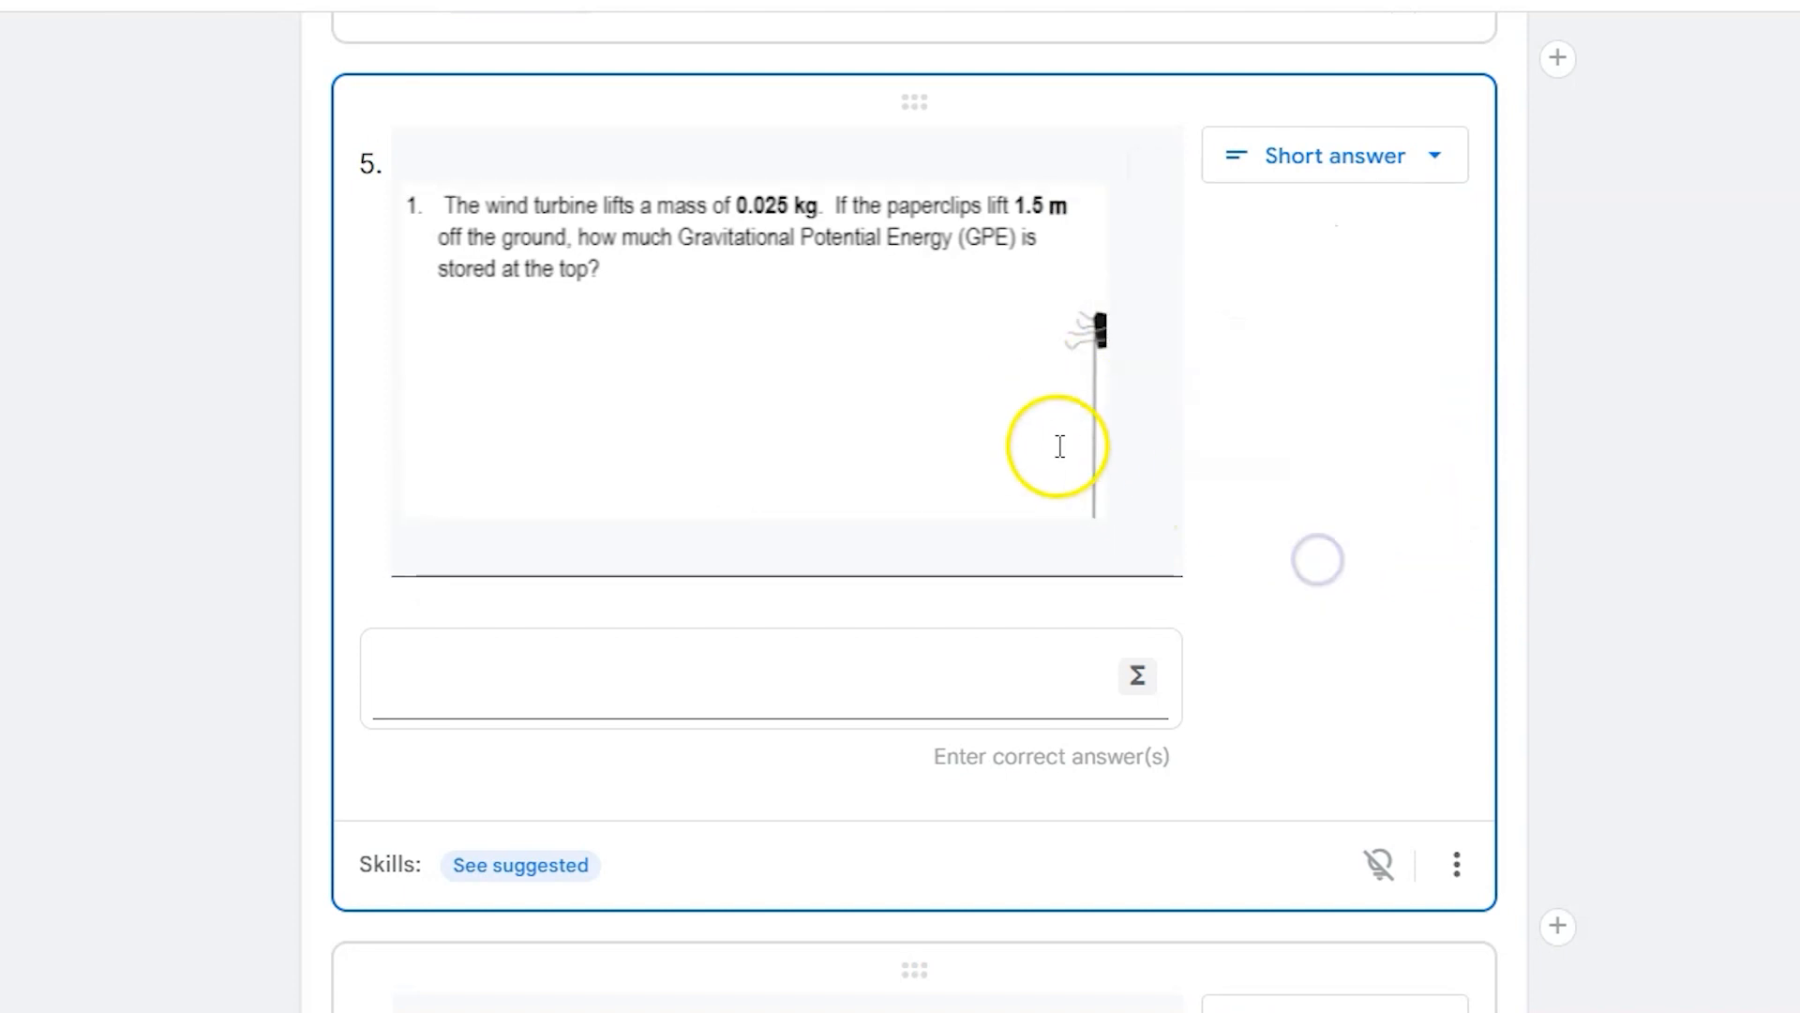
mouse_move(383, 237)
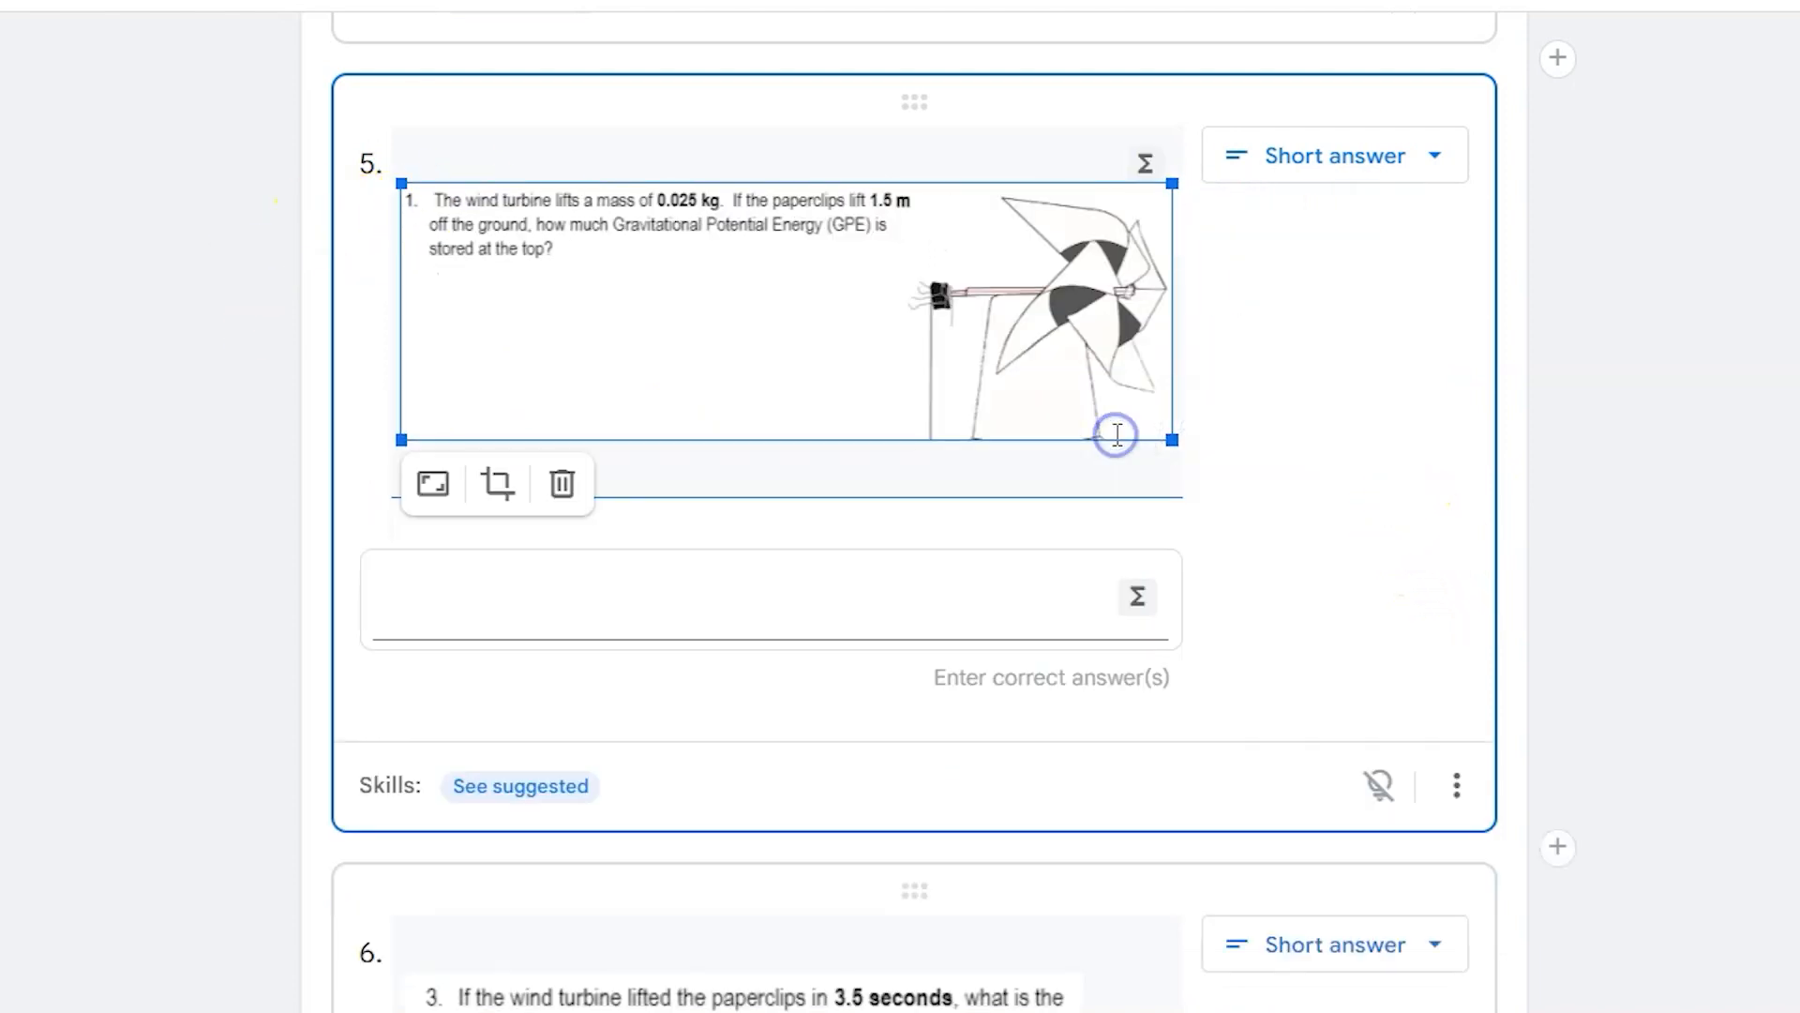
left_click(1464, 418)
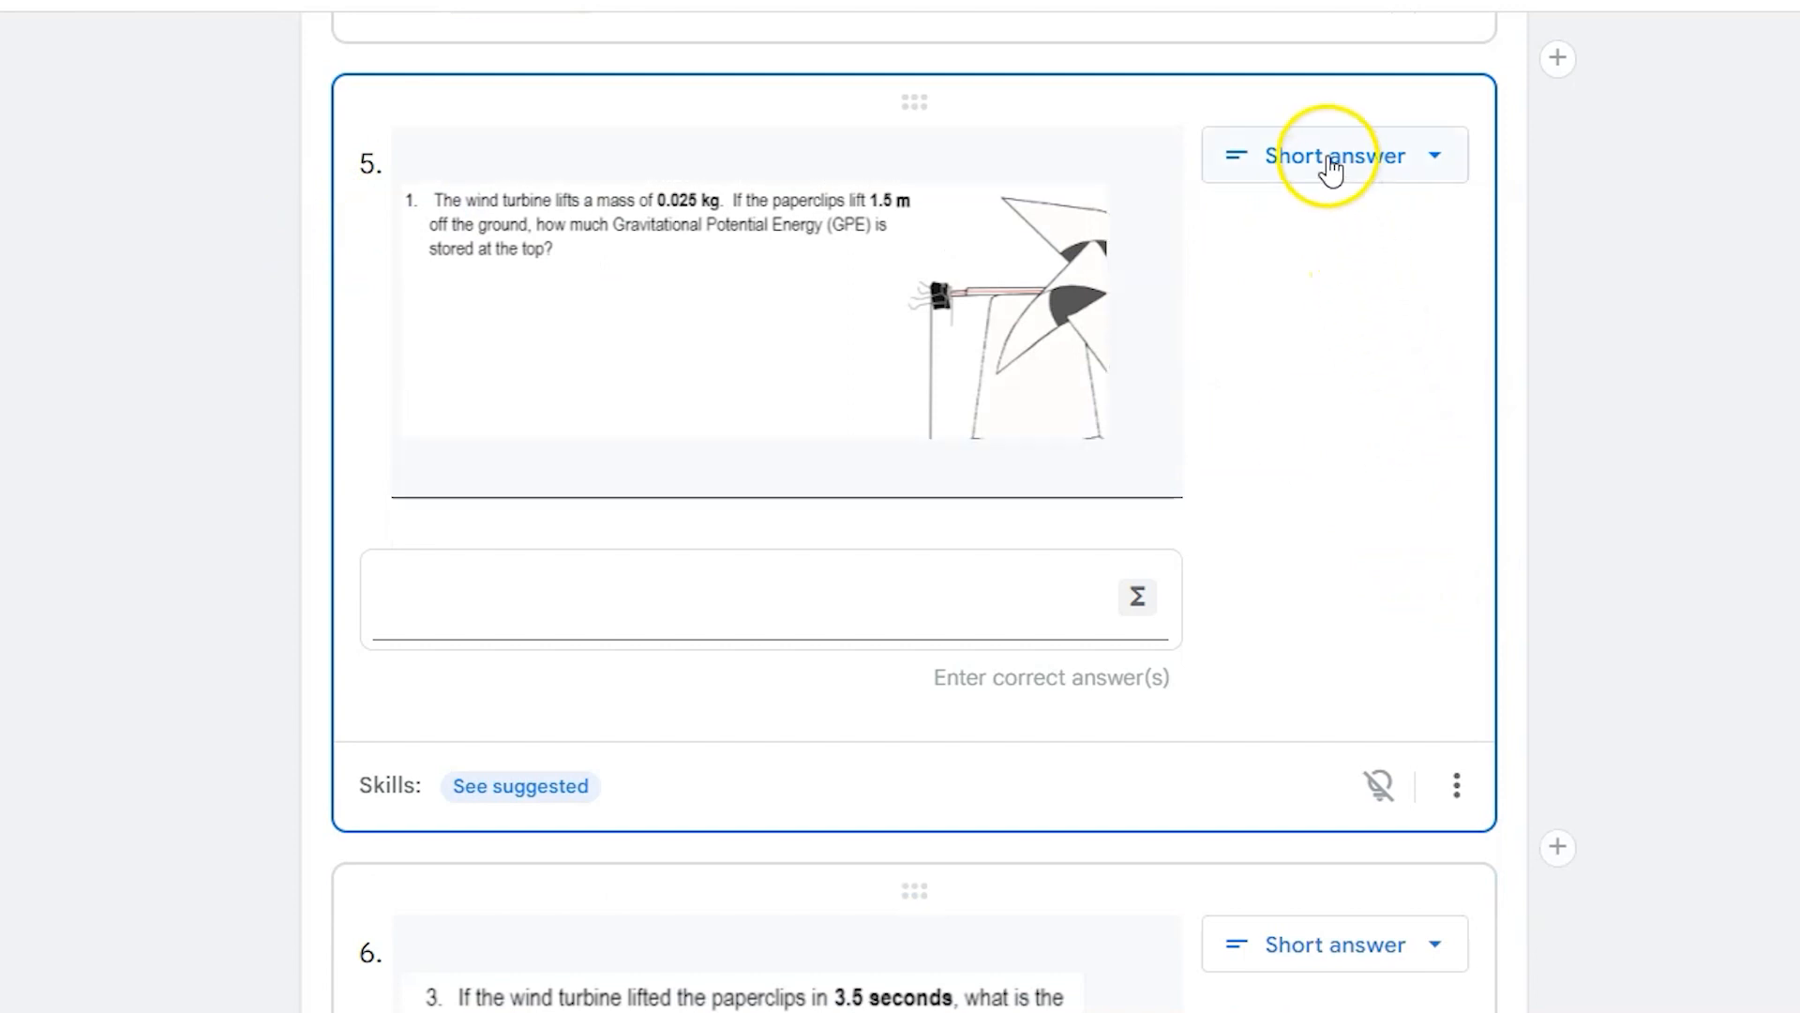
Keep question 5 as short answer and enter accepted answers like 0.3675 N and 0.37 N.
left_click(1333, 156)
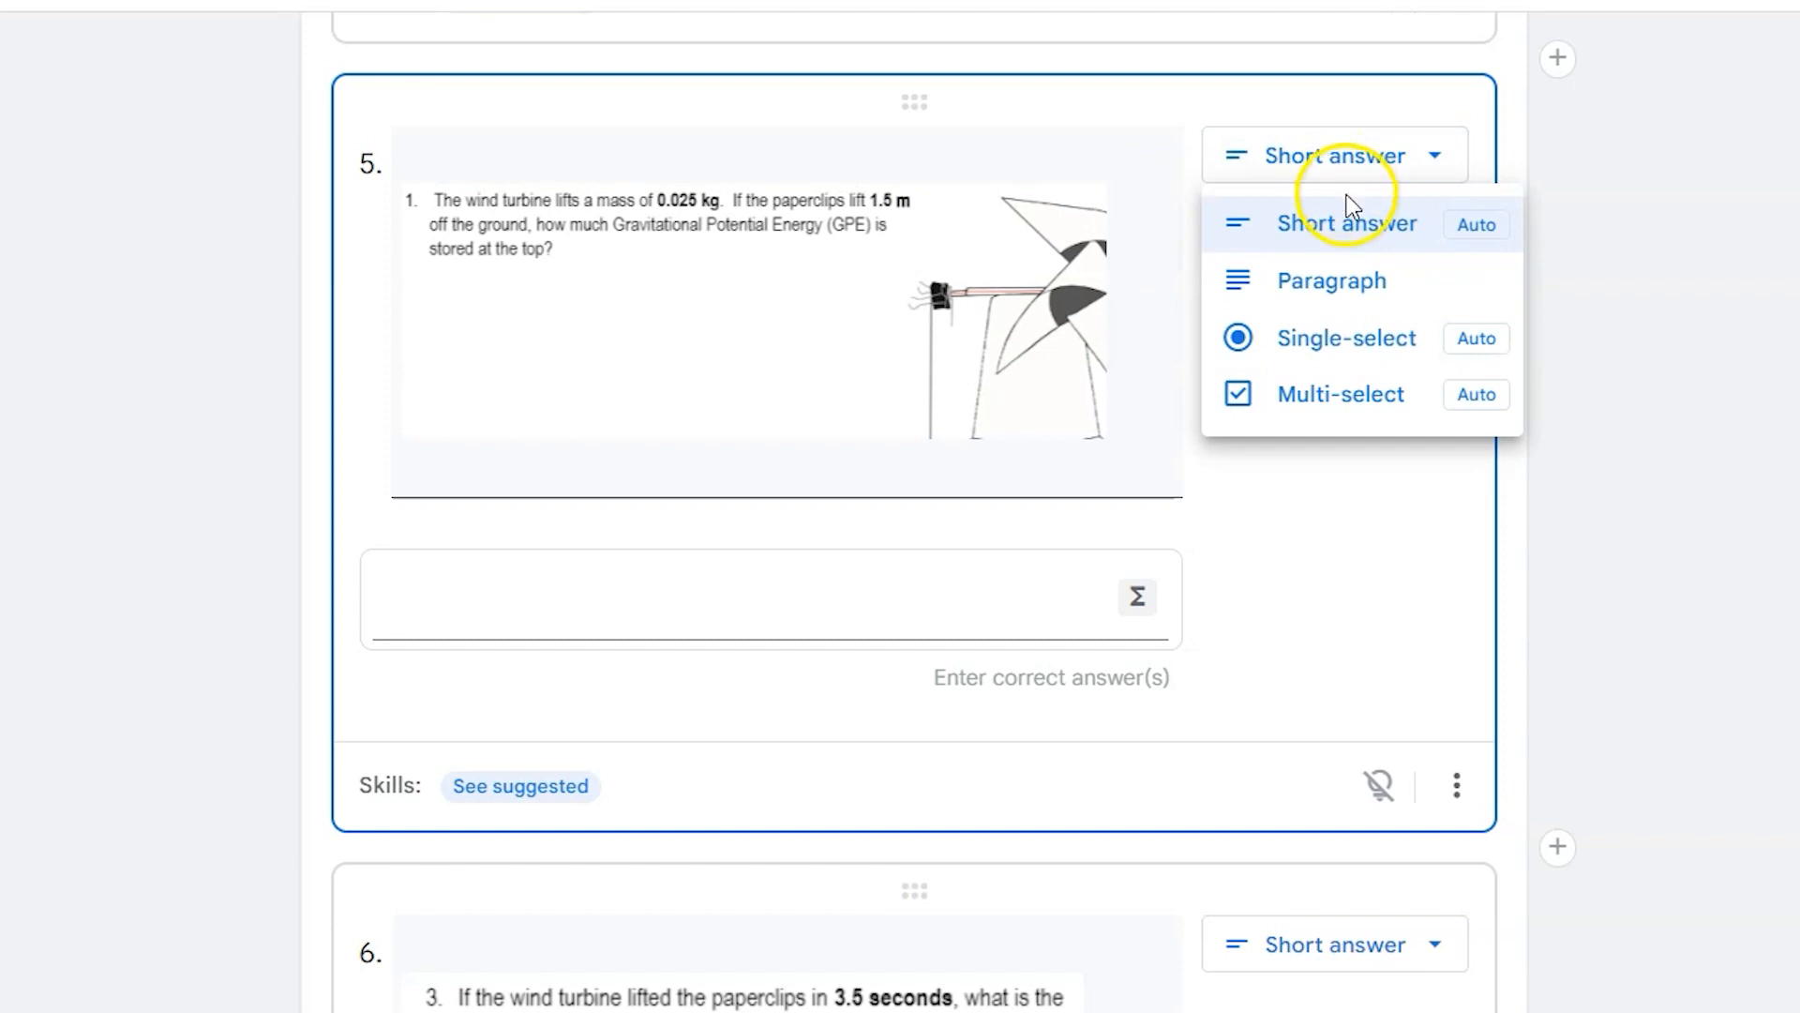
mouse_move(1362, 238)
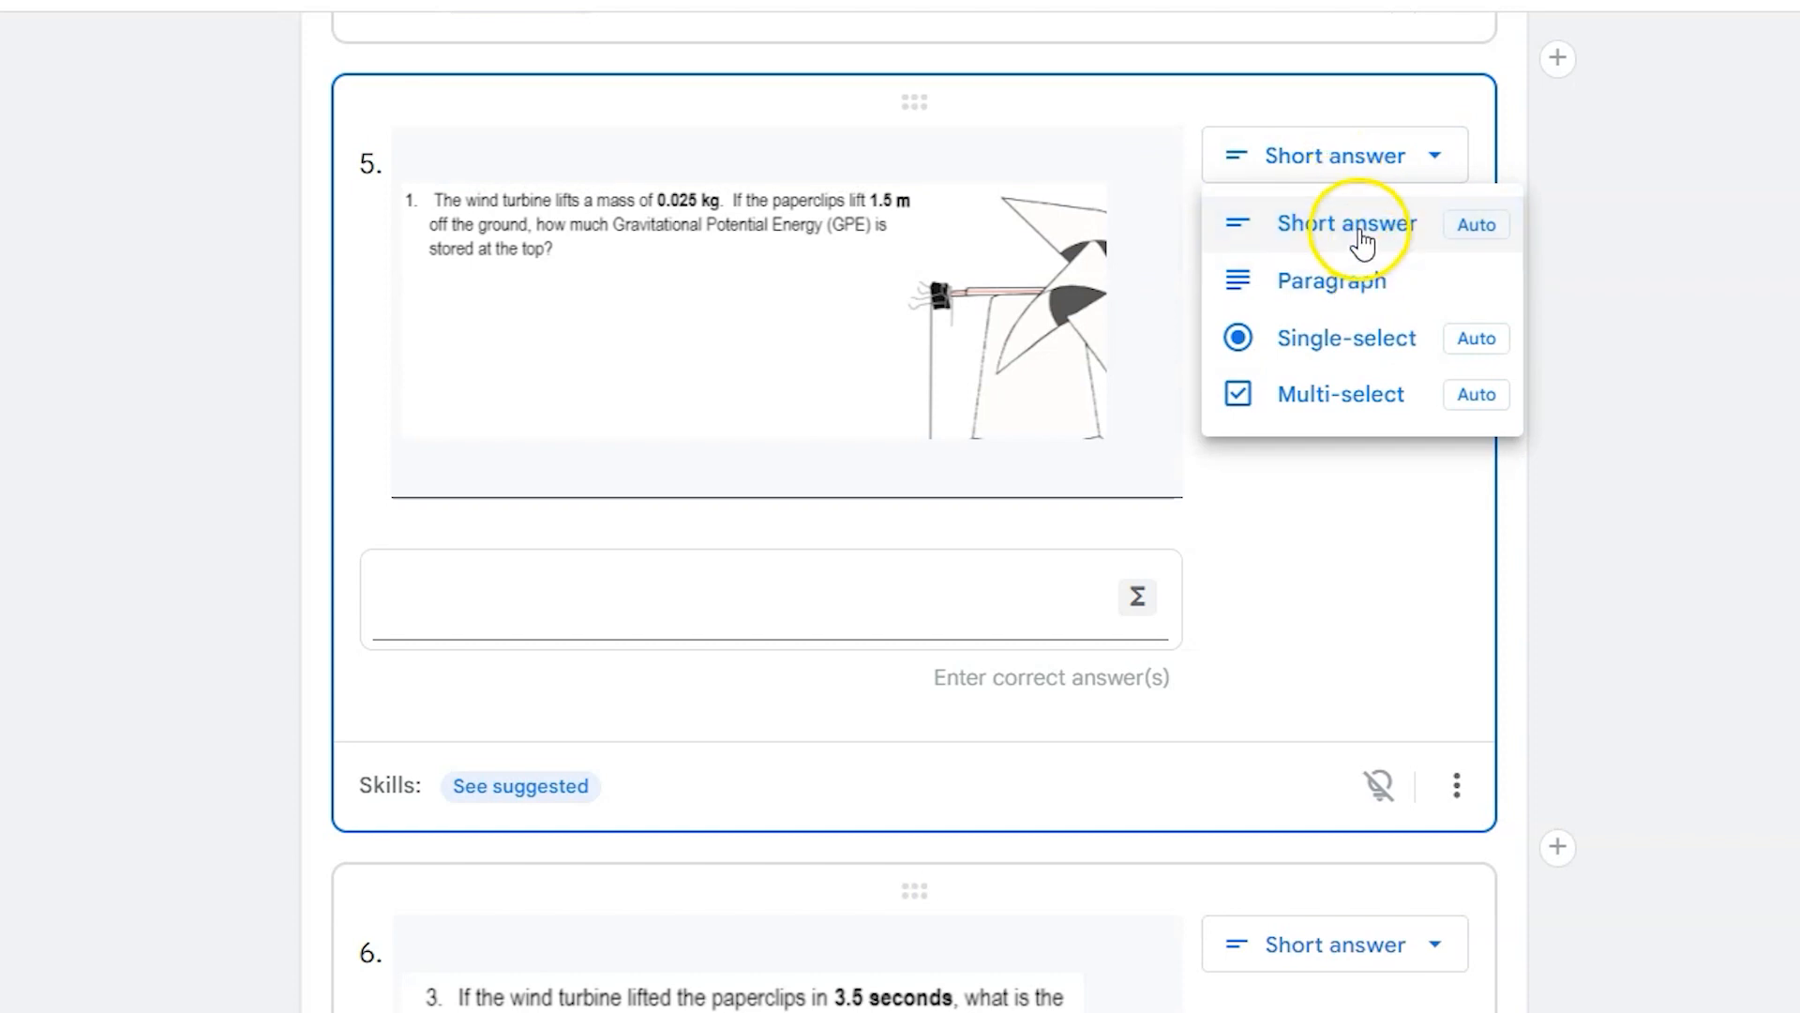
mouse_move(1367, 293)
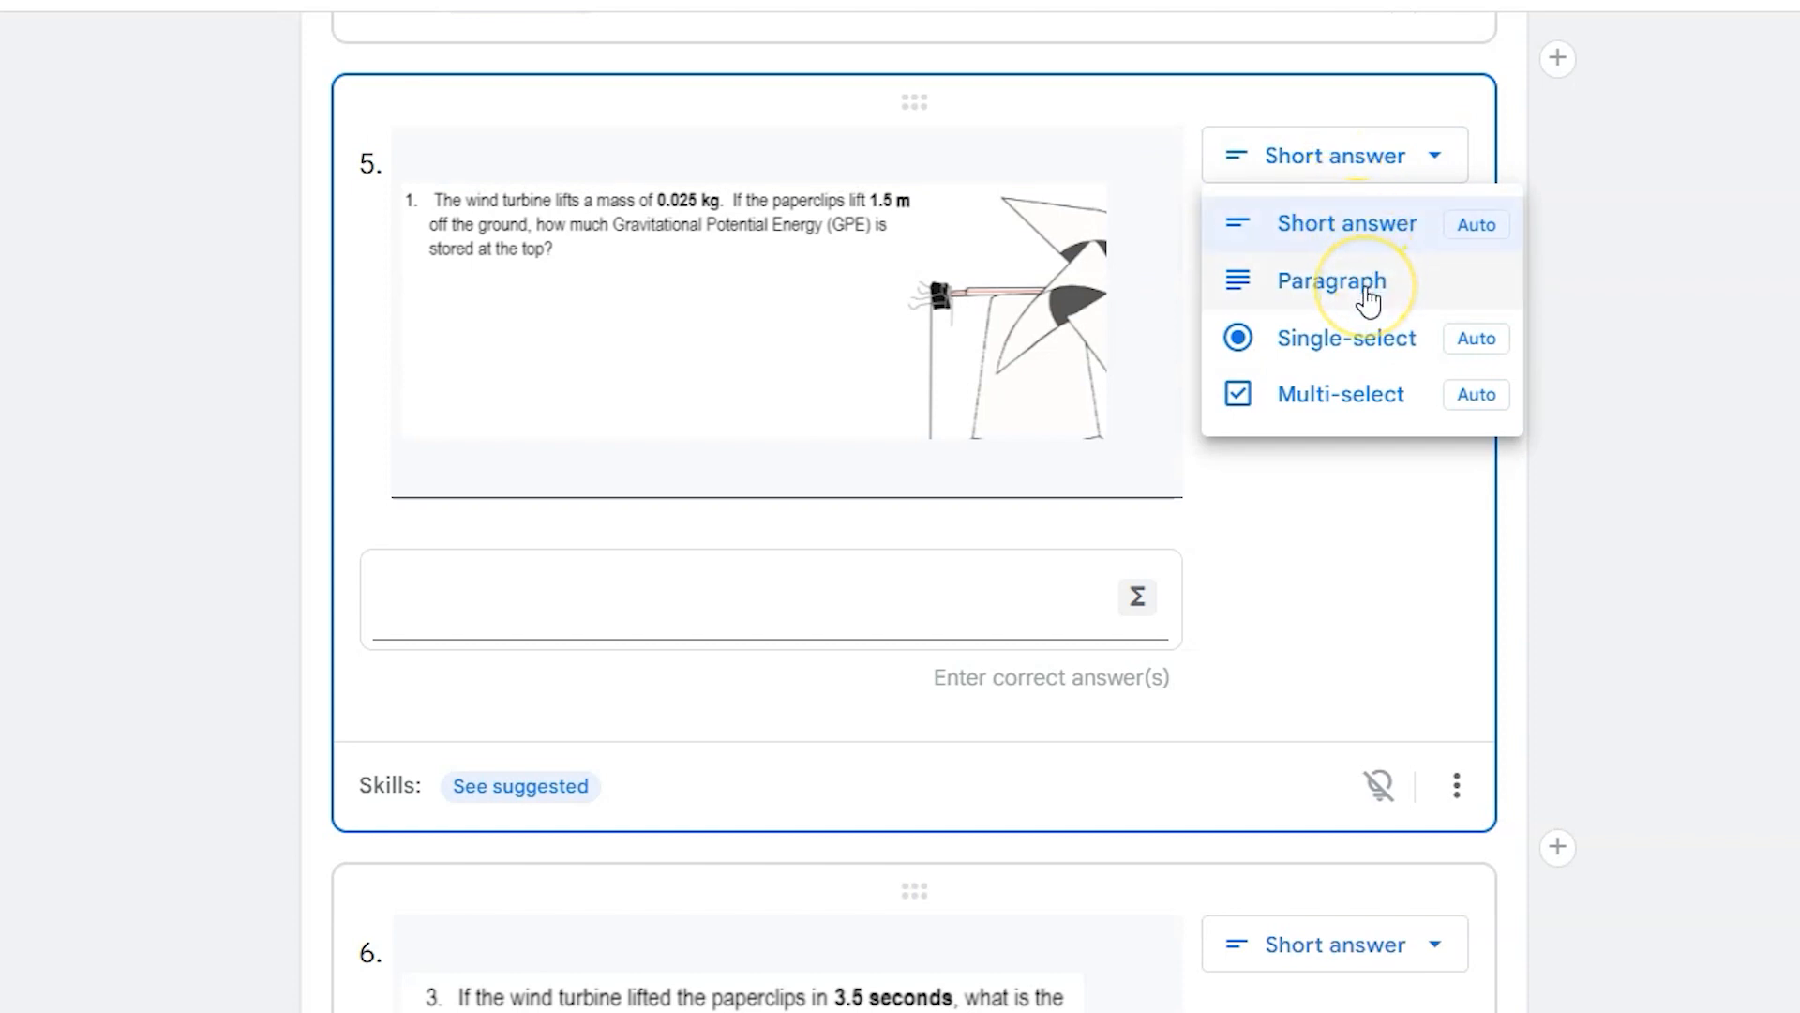
mouse_move(1365, 350)
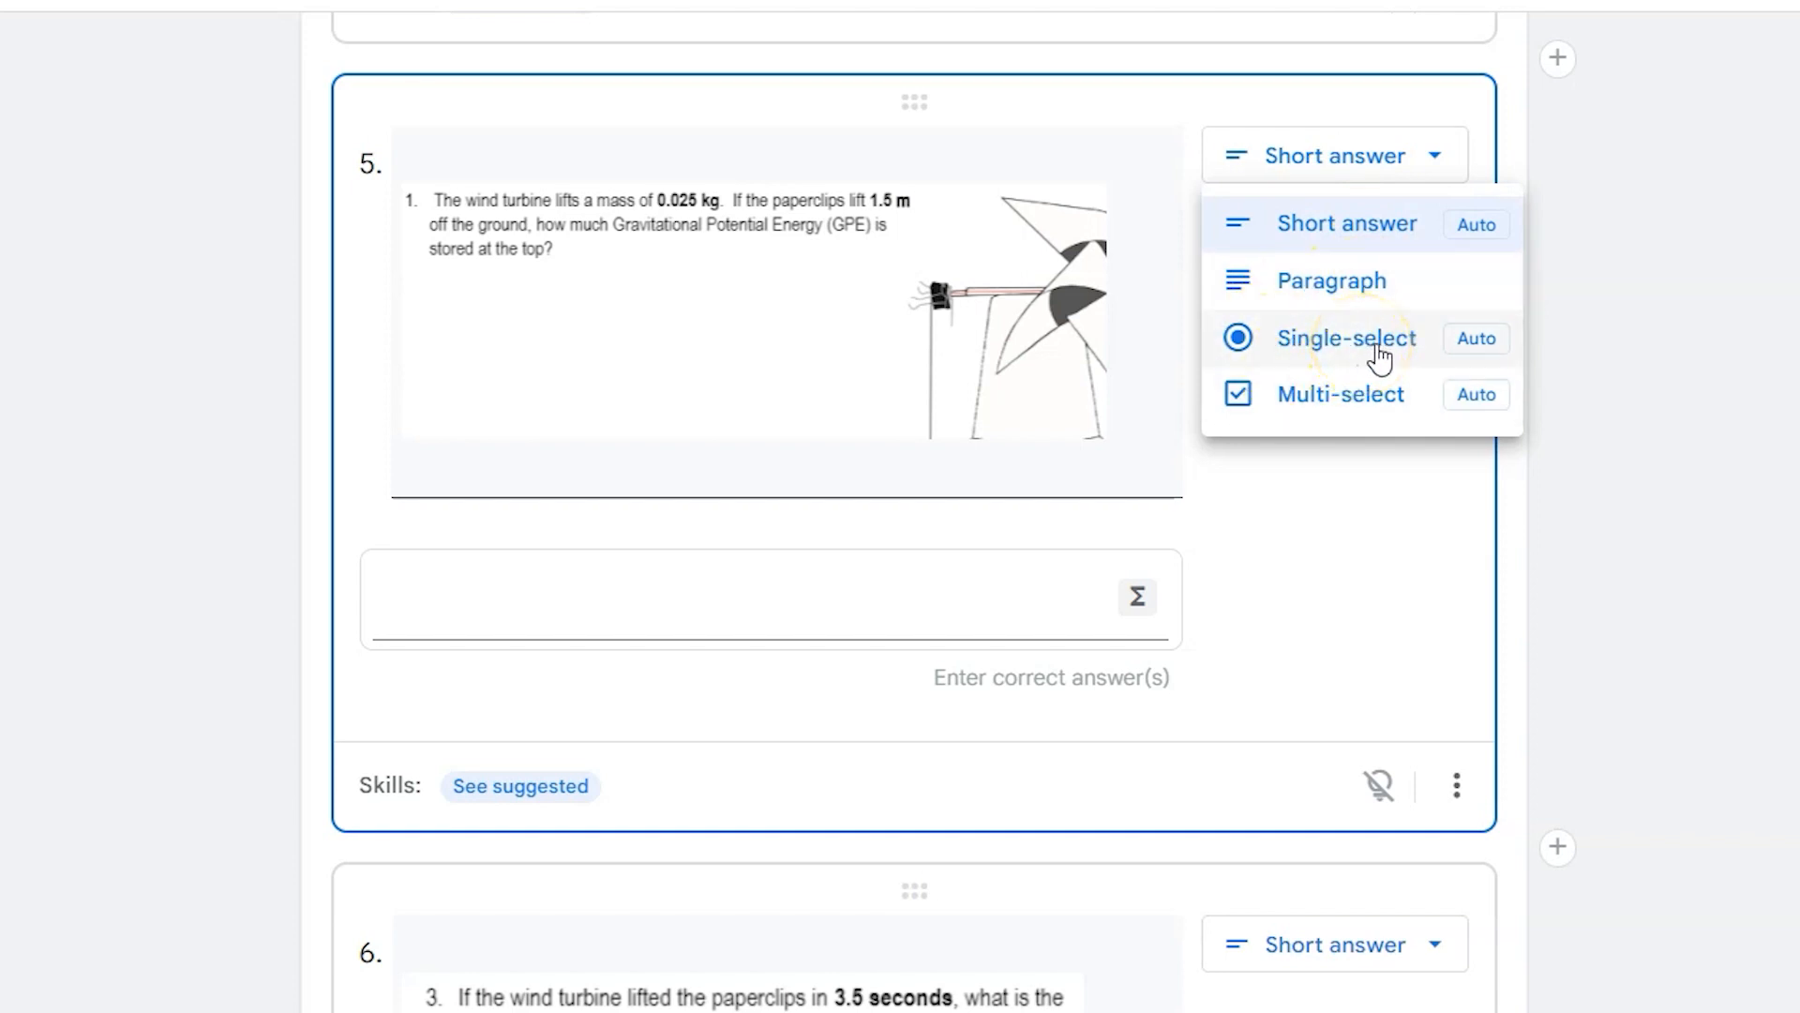
mouse_move(1358, 411)
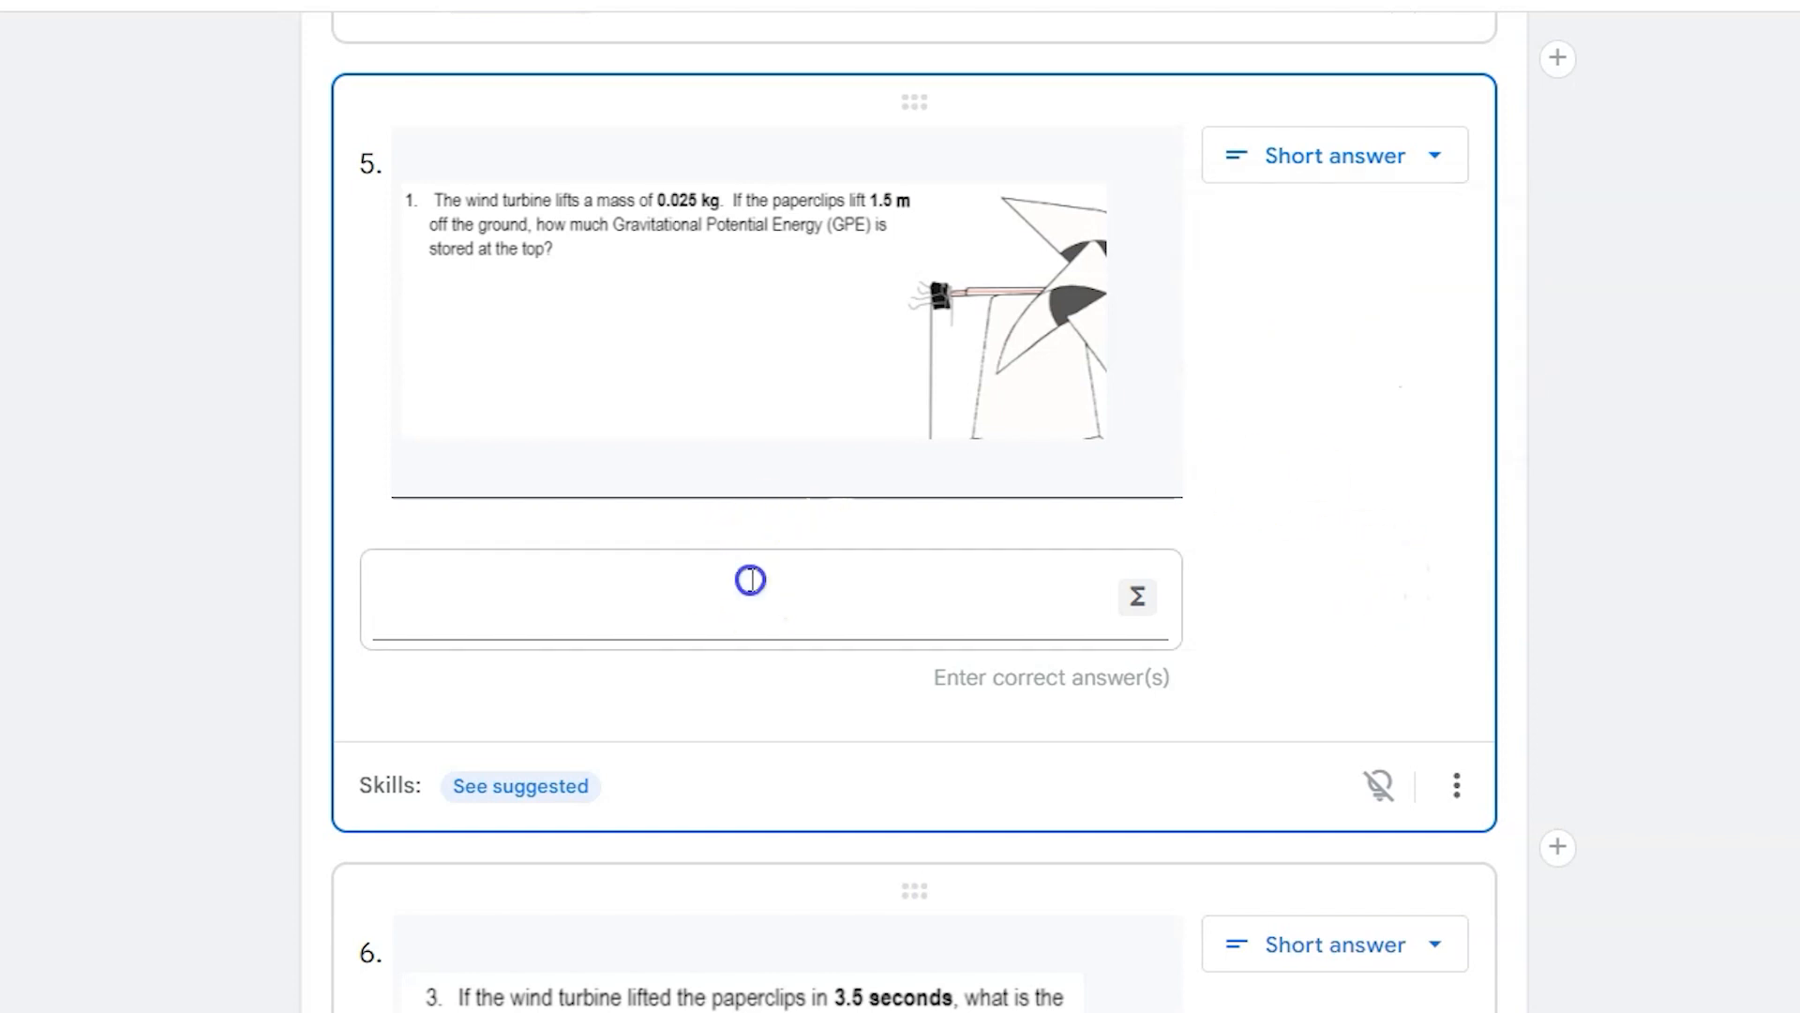
left_click(750, 598)
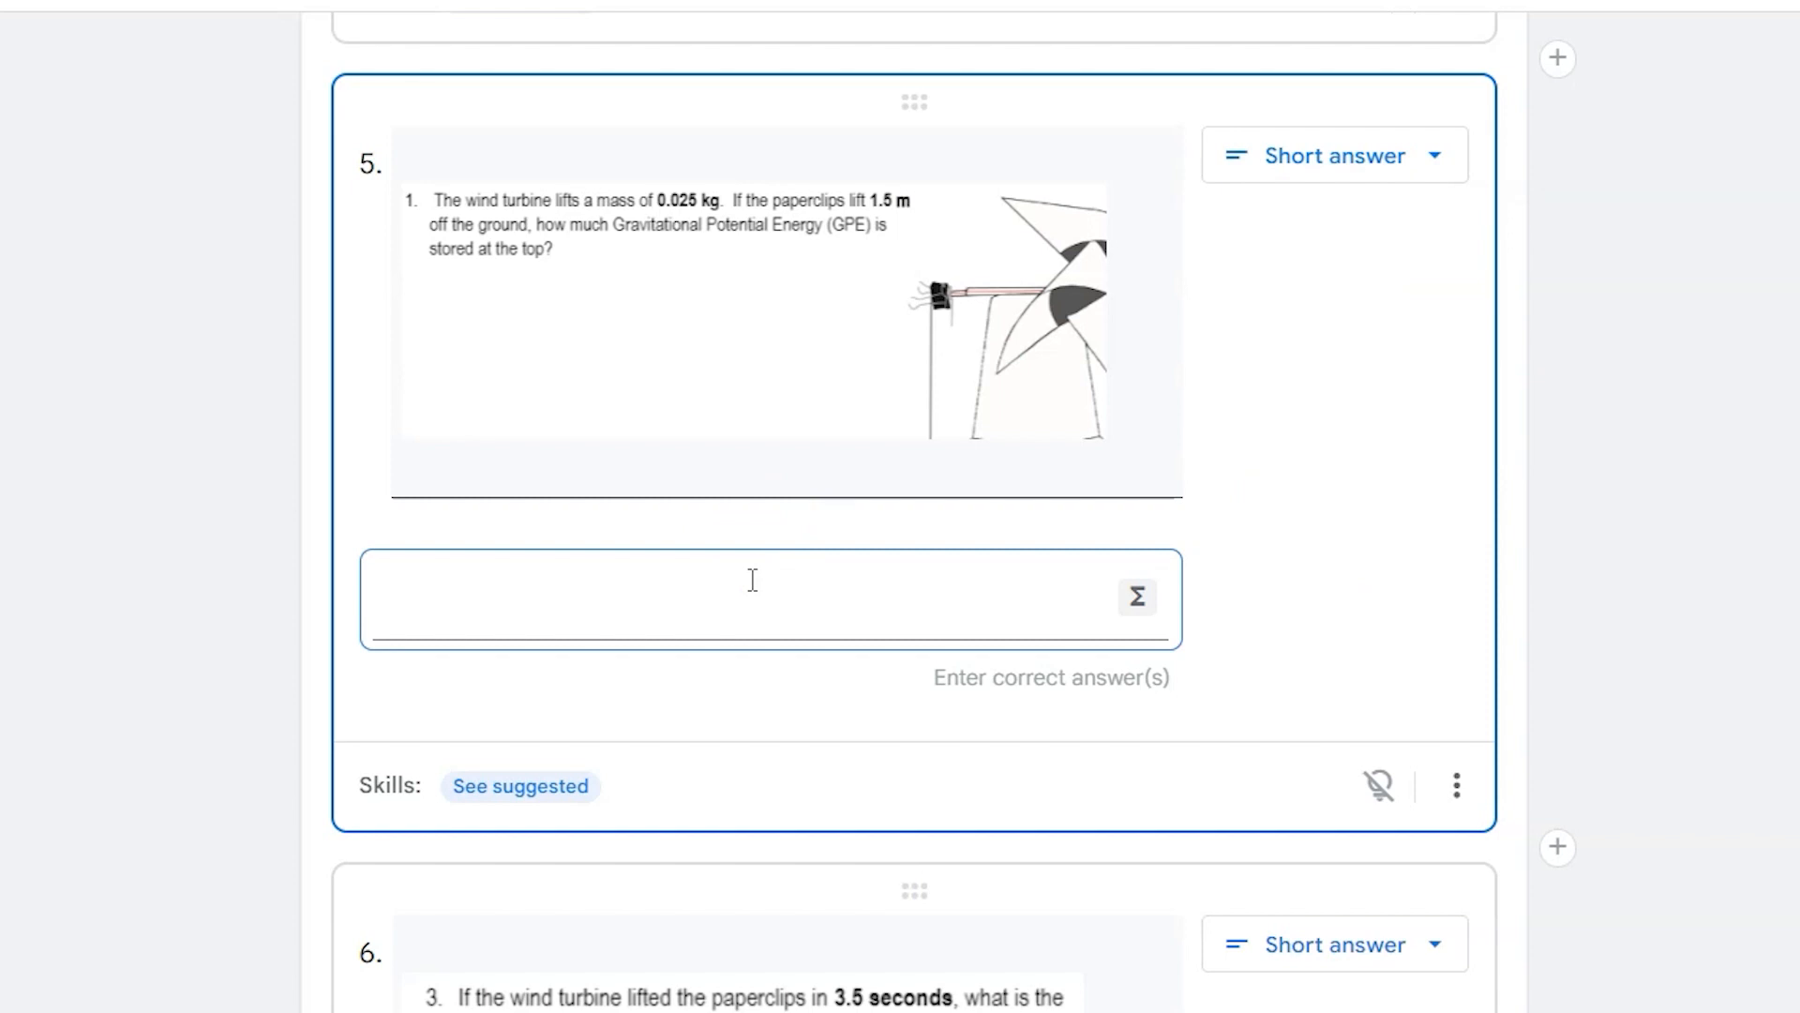
type("0.3")
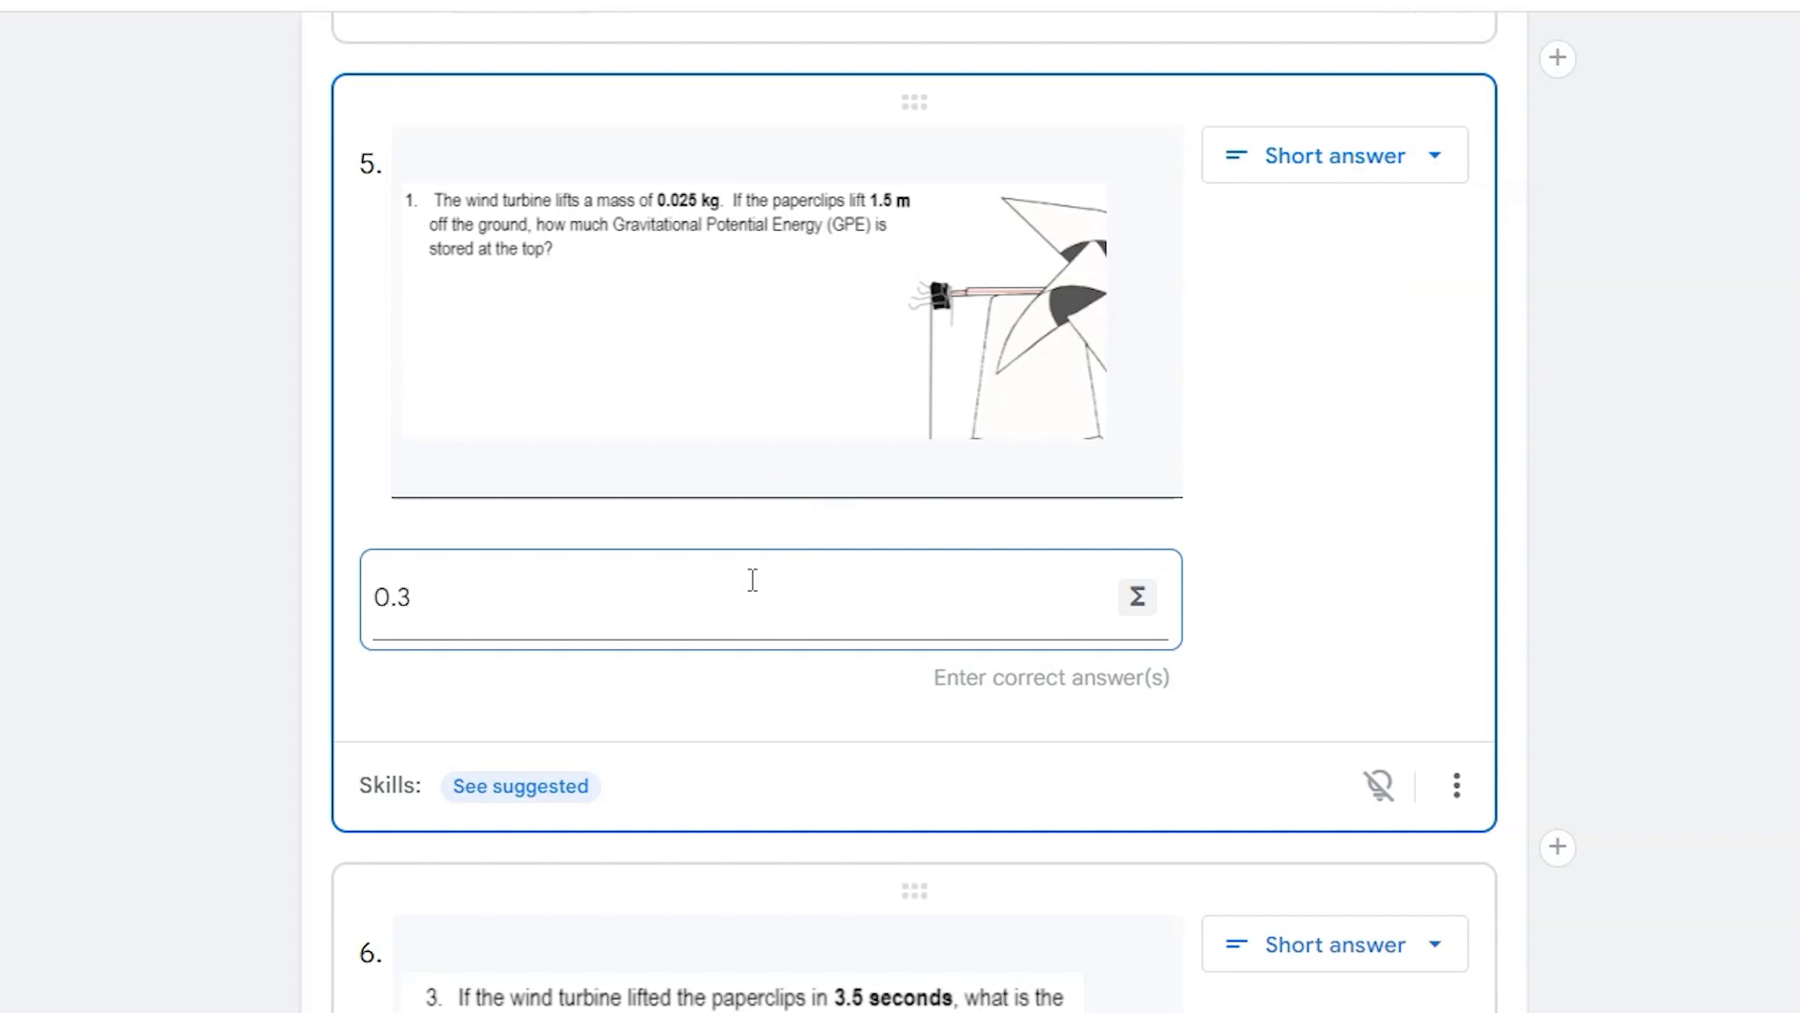
type("675 N")
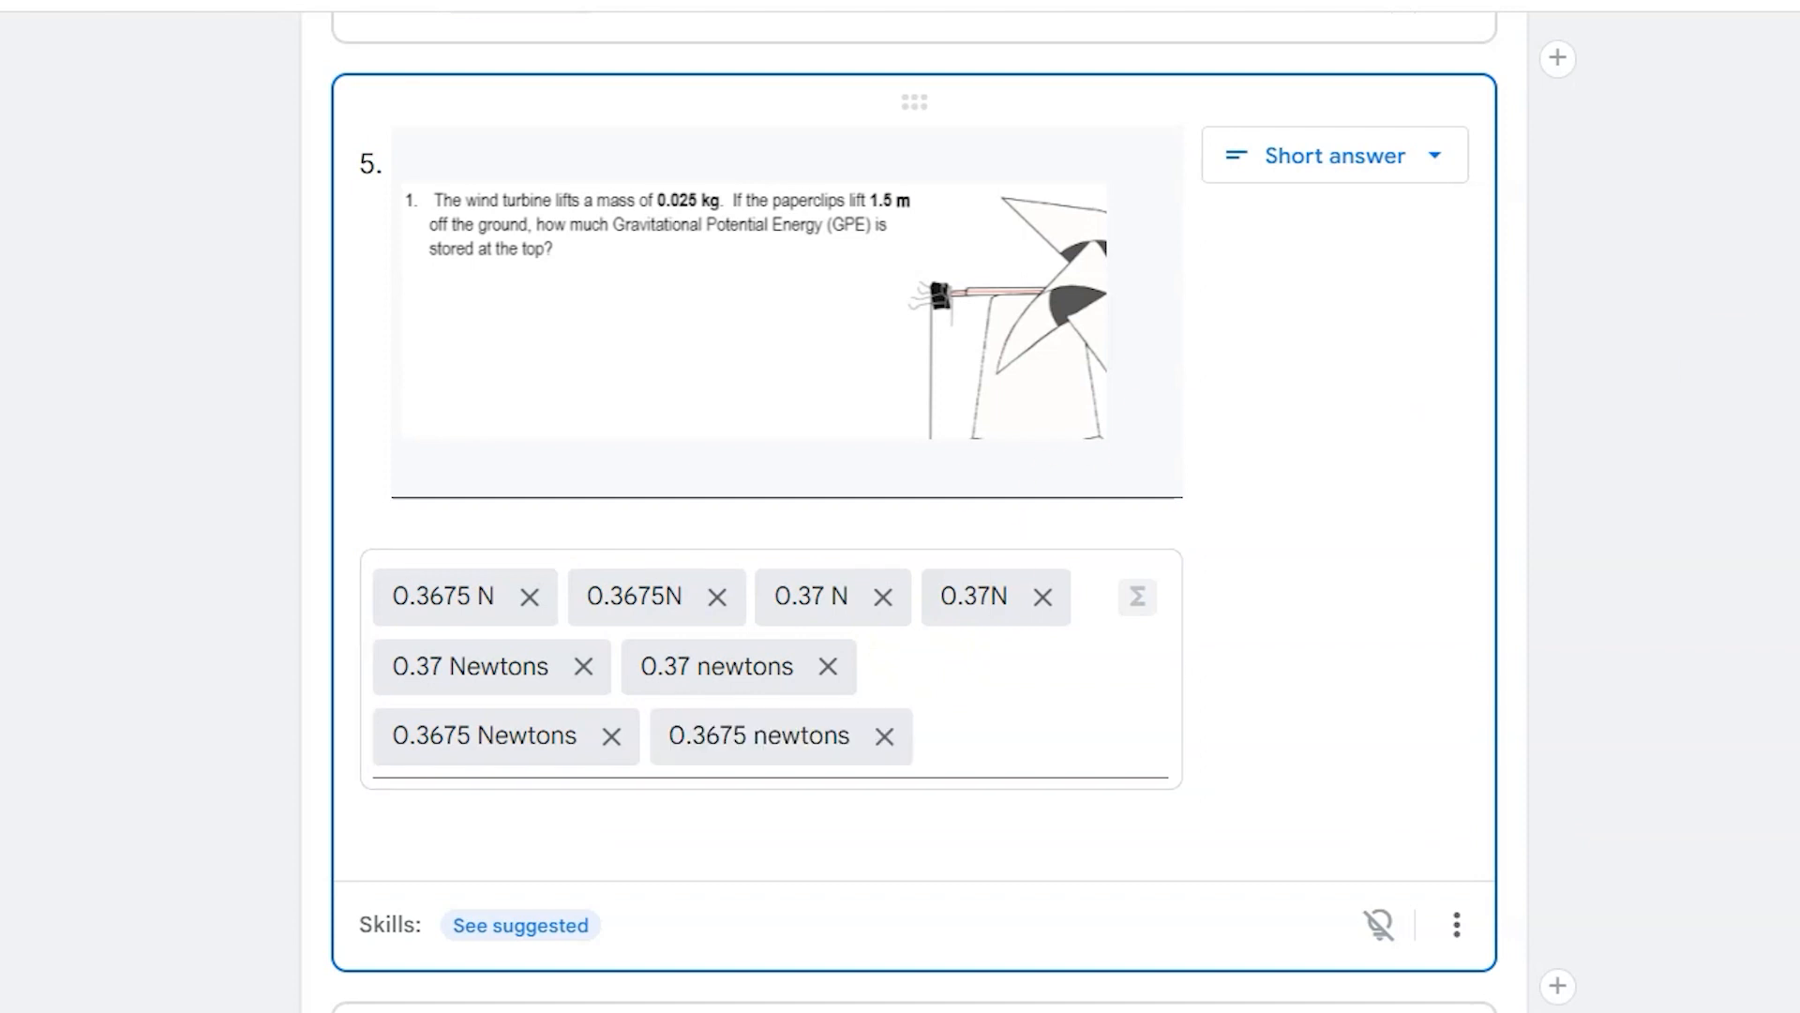
scroll("down", 3)
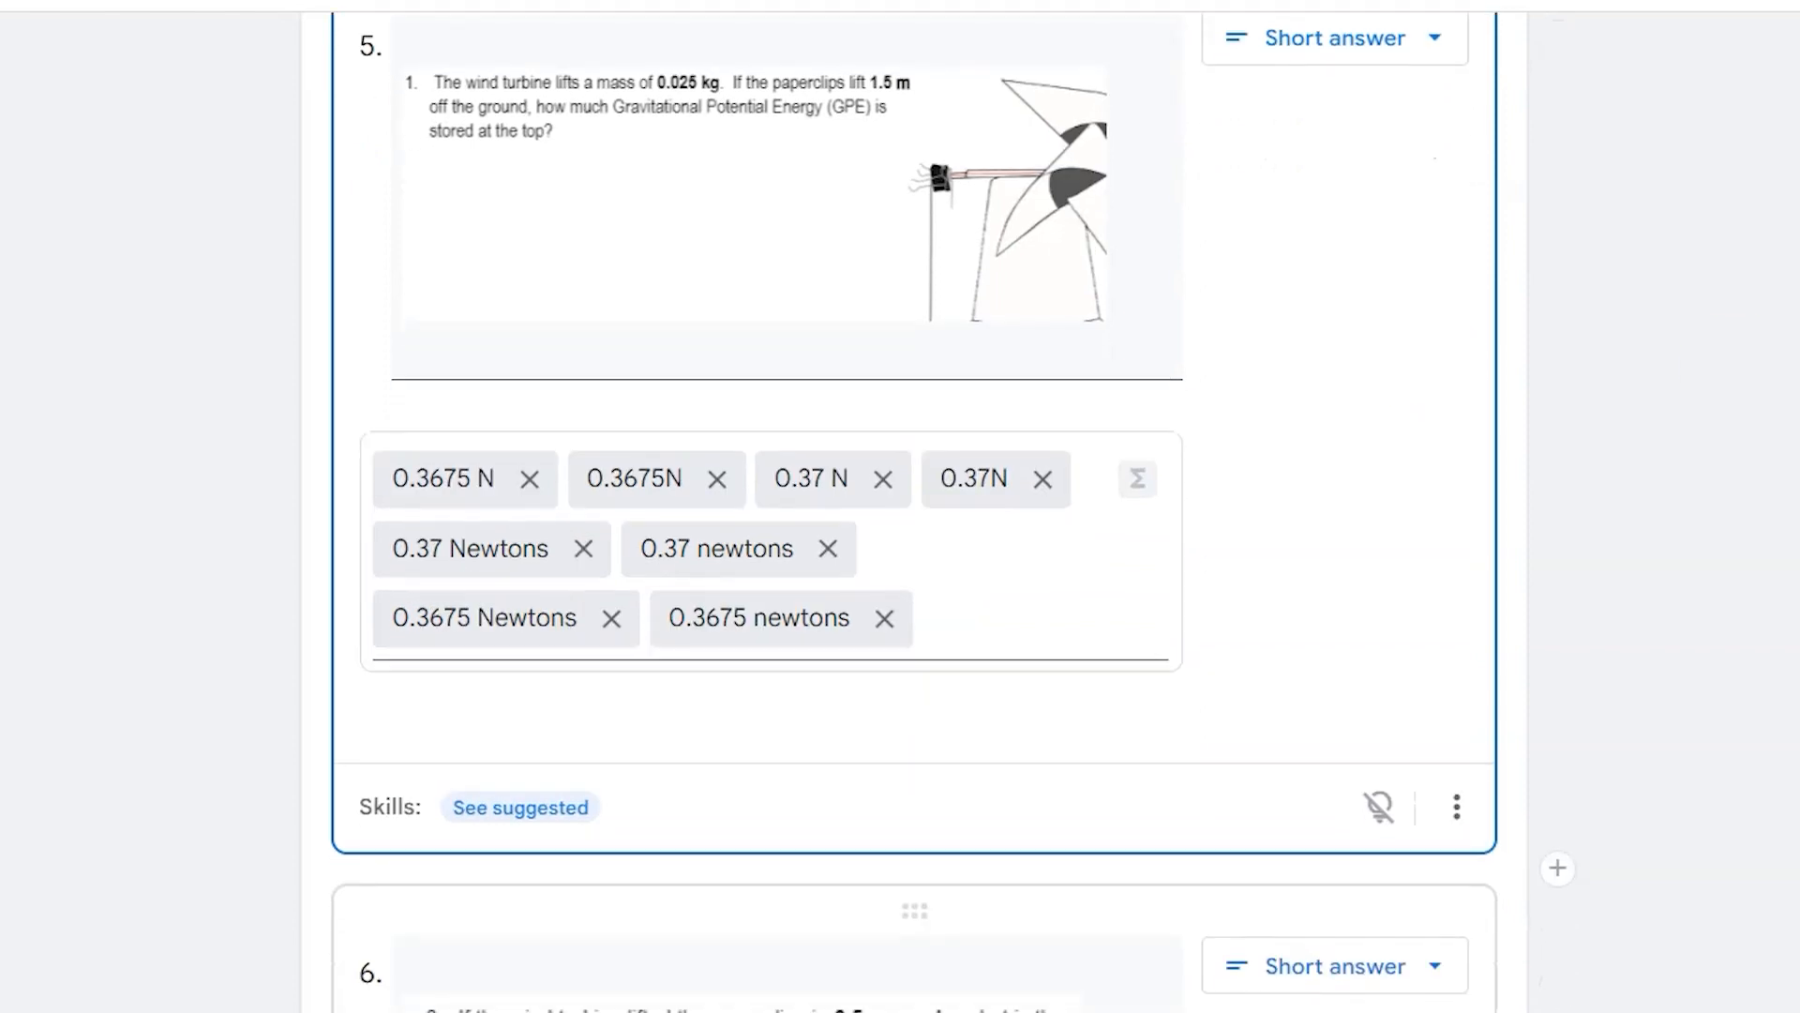
scroll("down", 3)
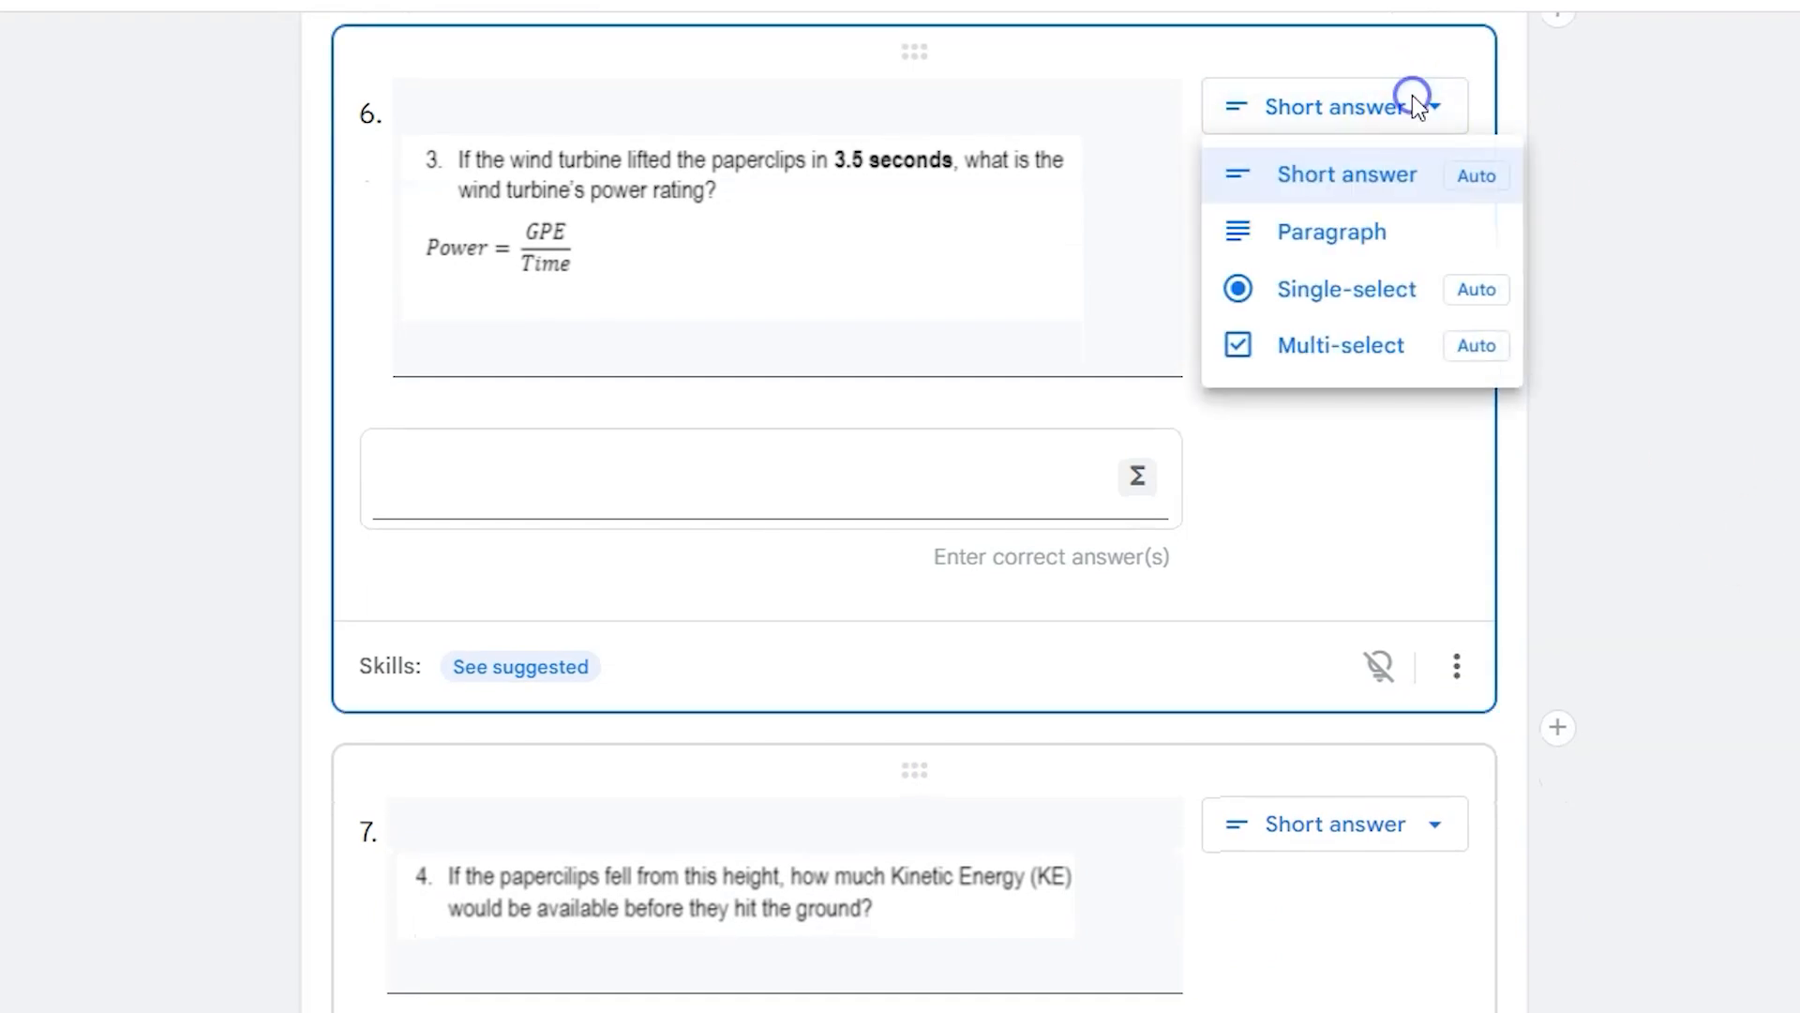
mouse_move(1345, 289)
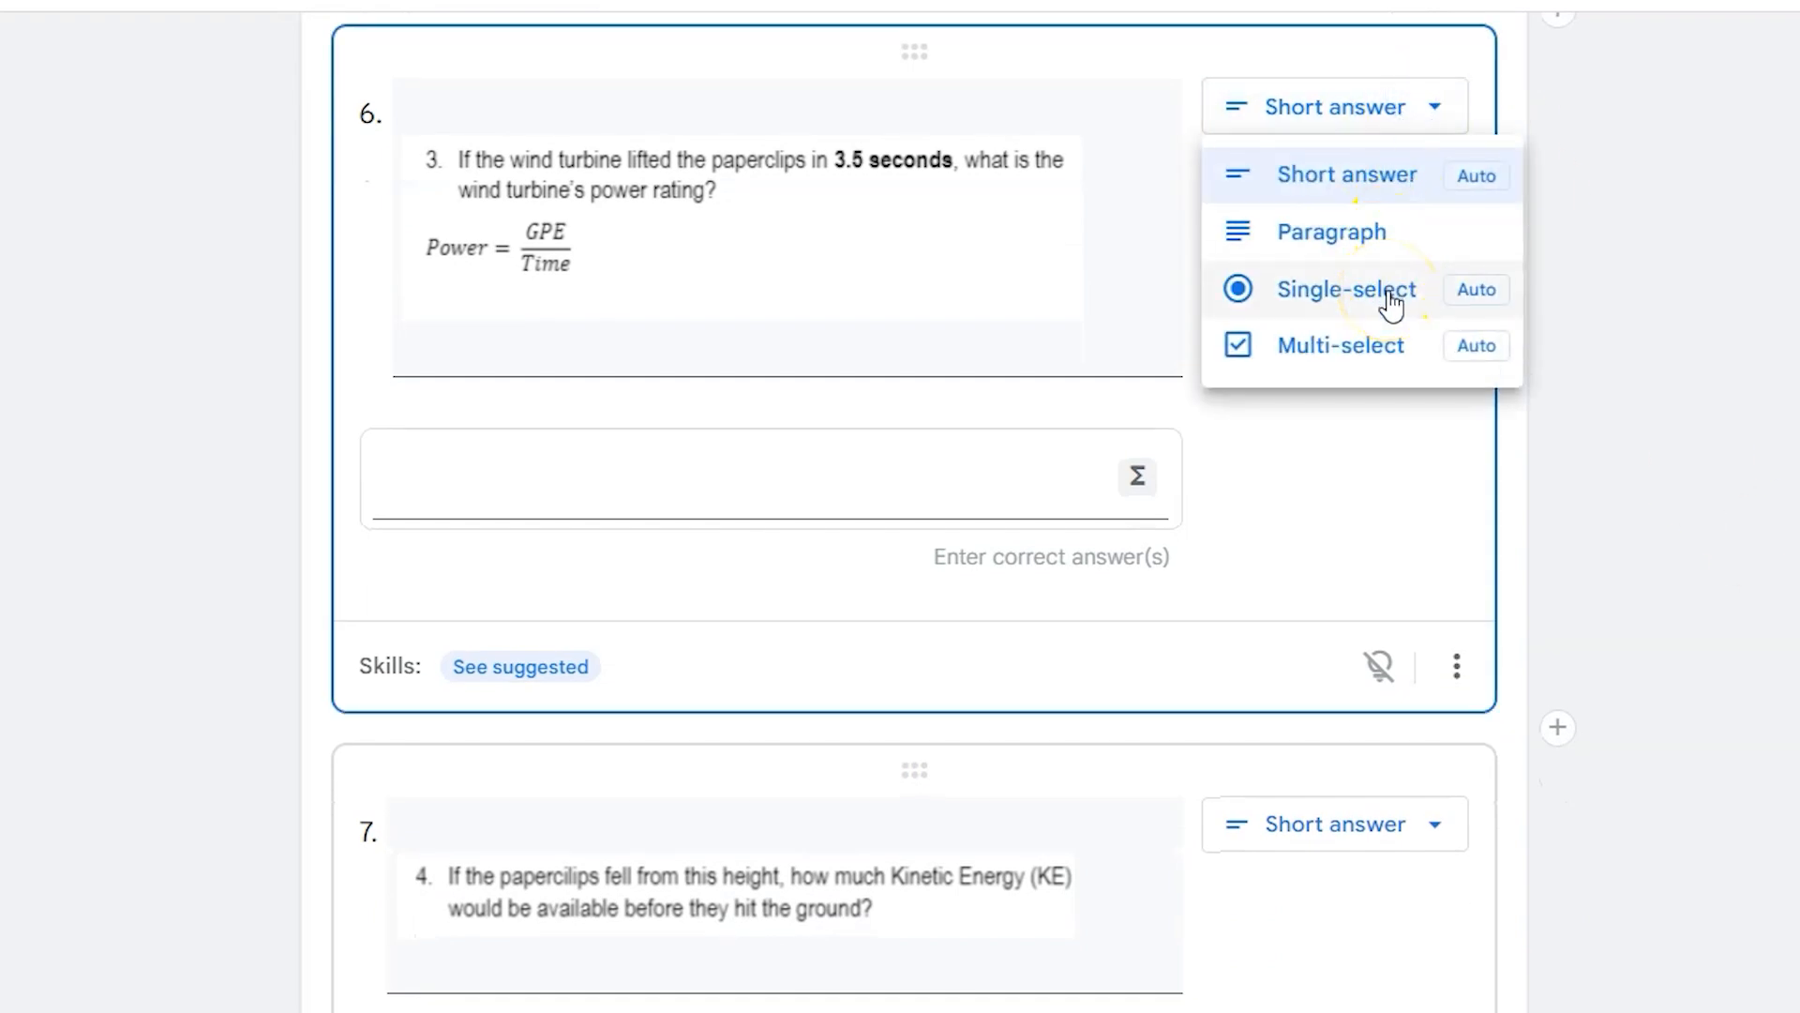
Change question 6 to a single-choice format and begin its wattage answer options.
left_click(1347, 289)
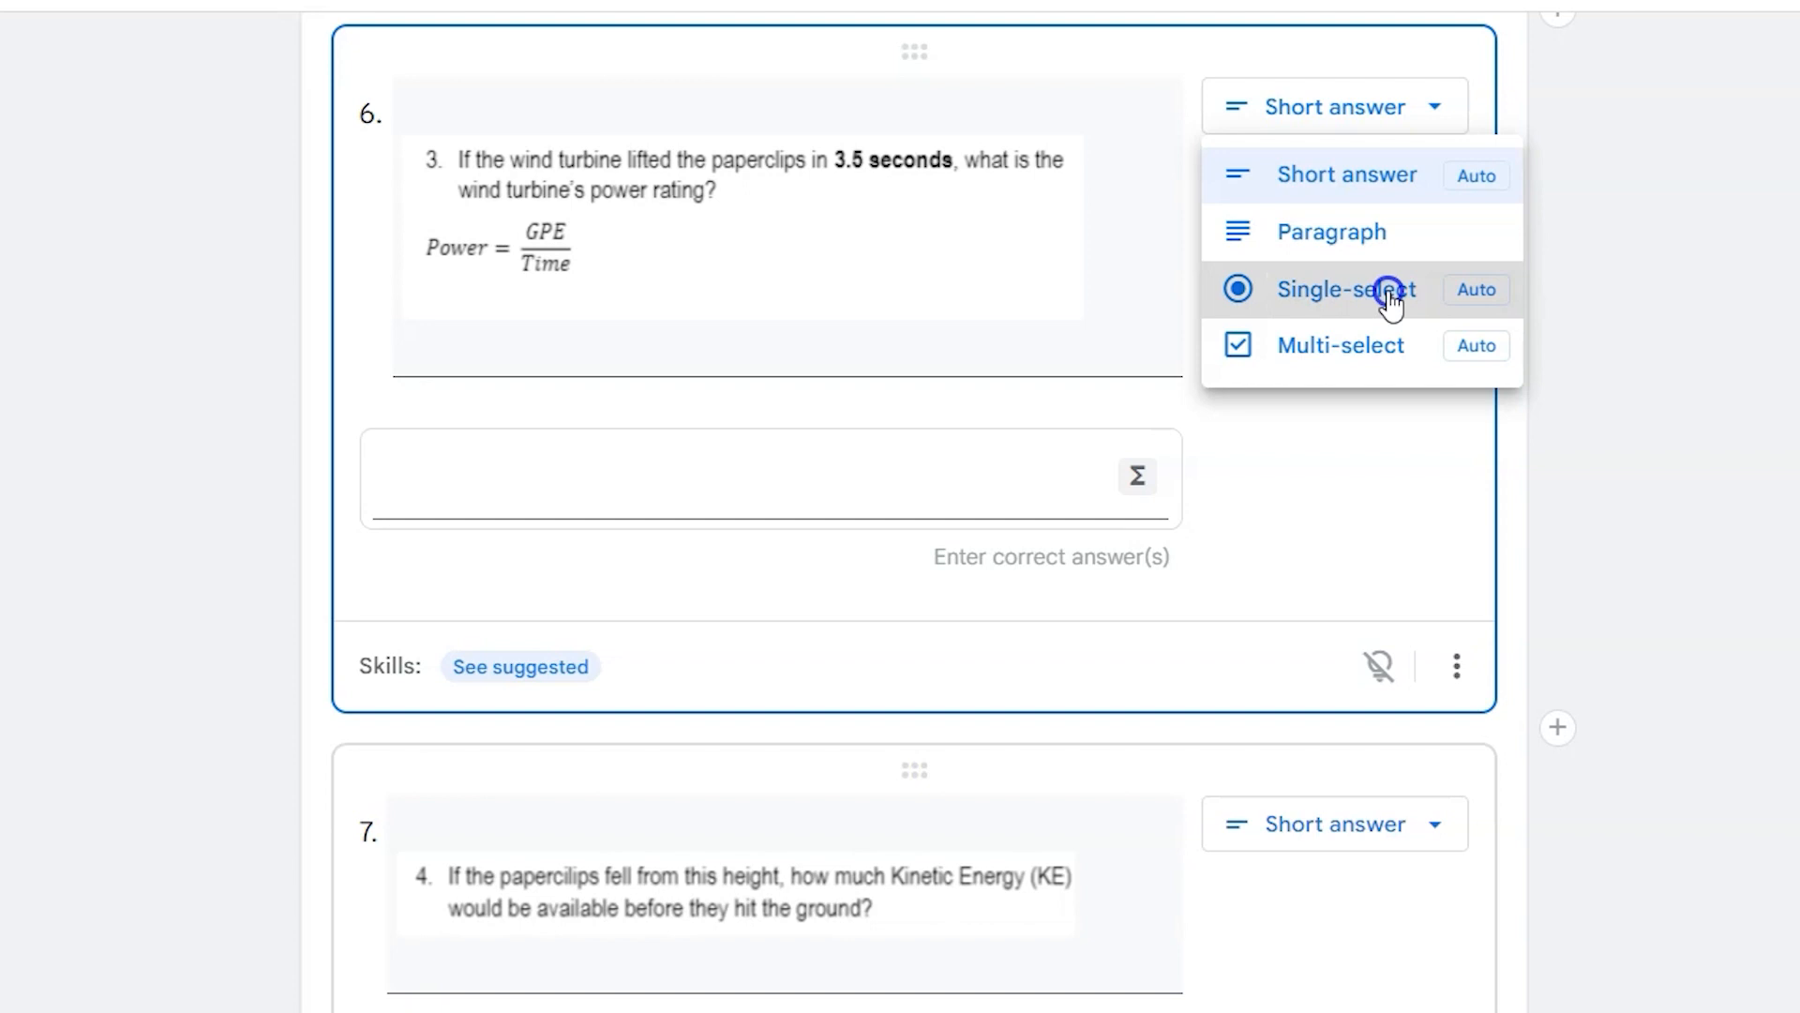
left_click(1346, 289)
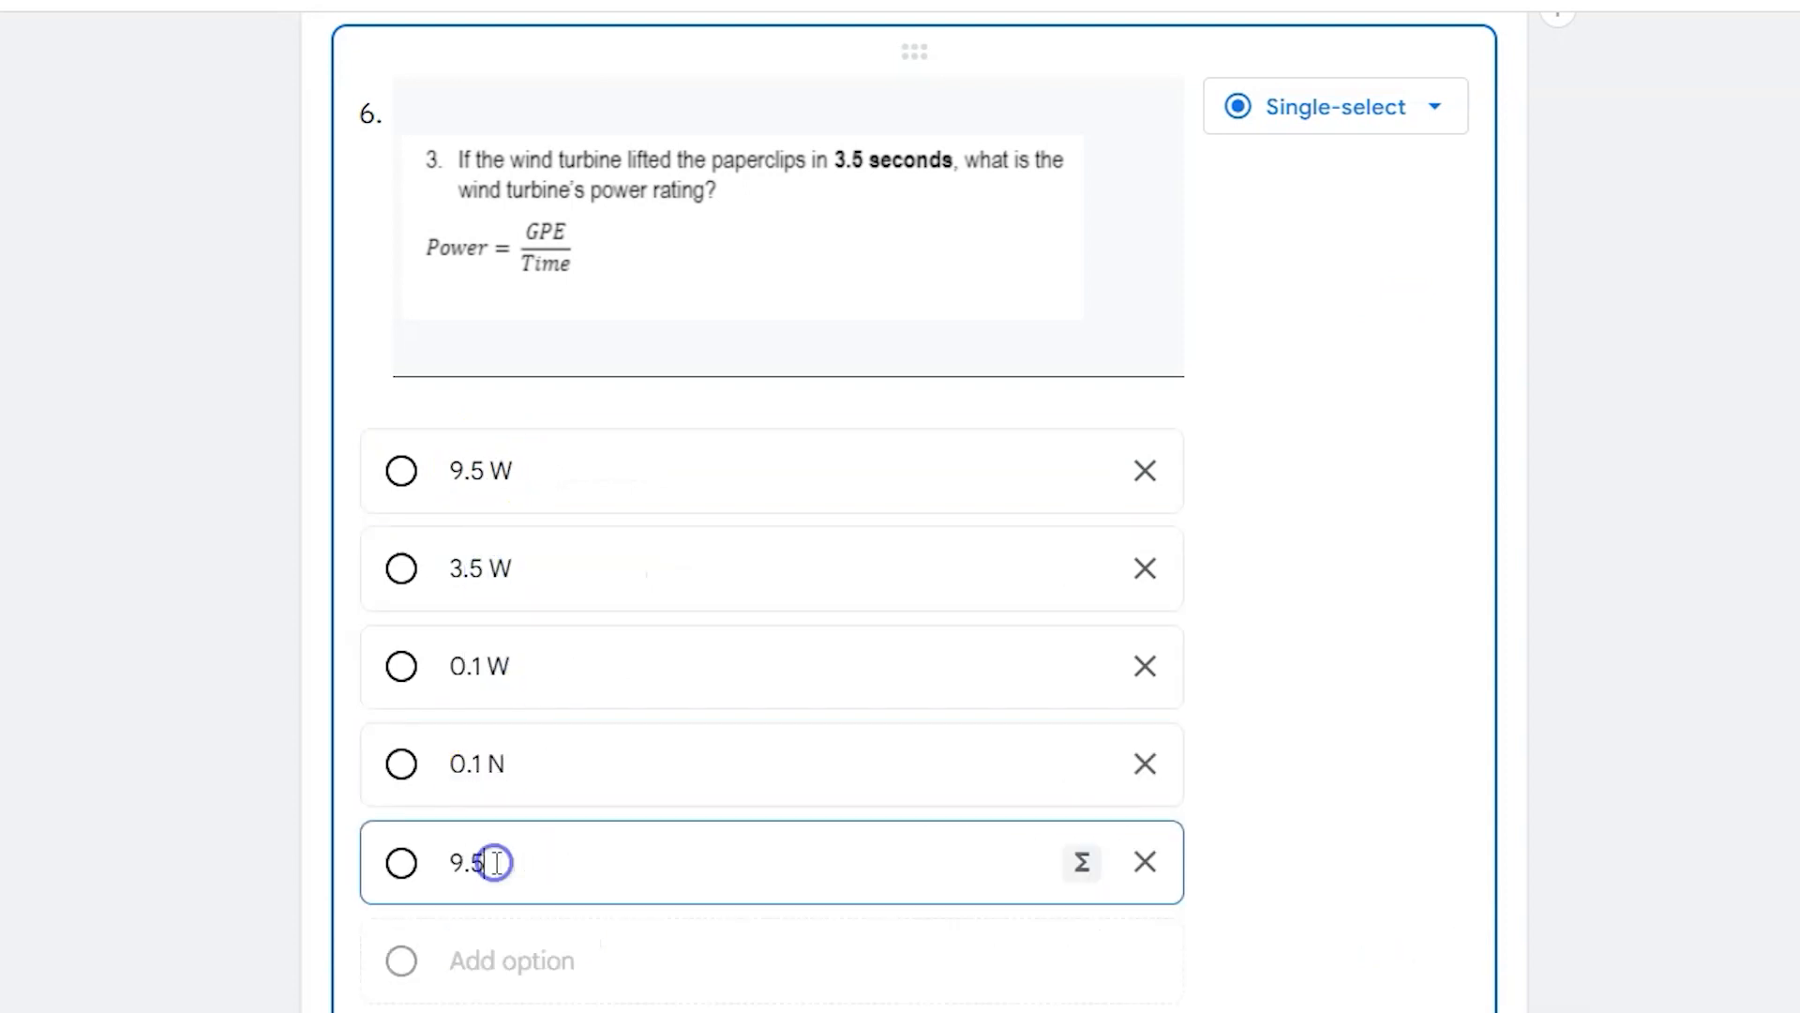
left_click(401, 666)
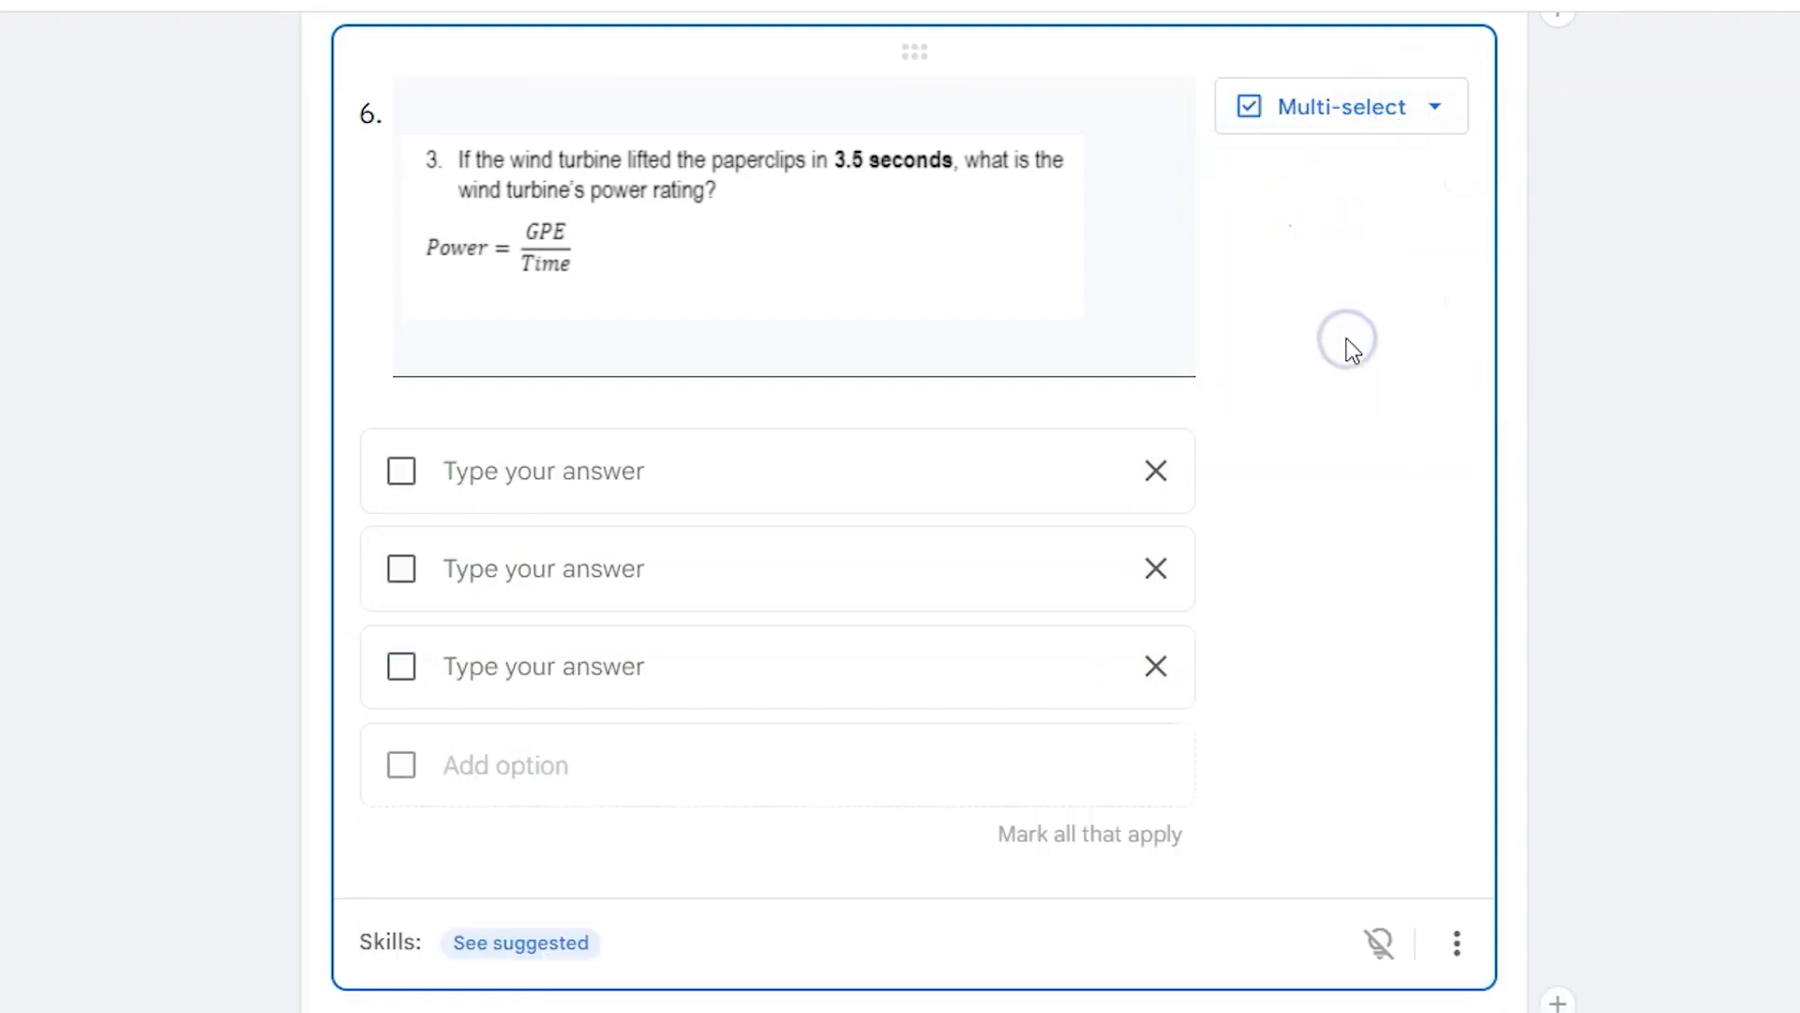
mouse_move(927, 767)
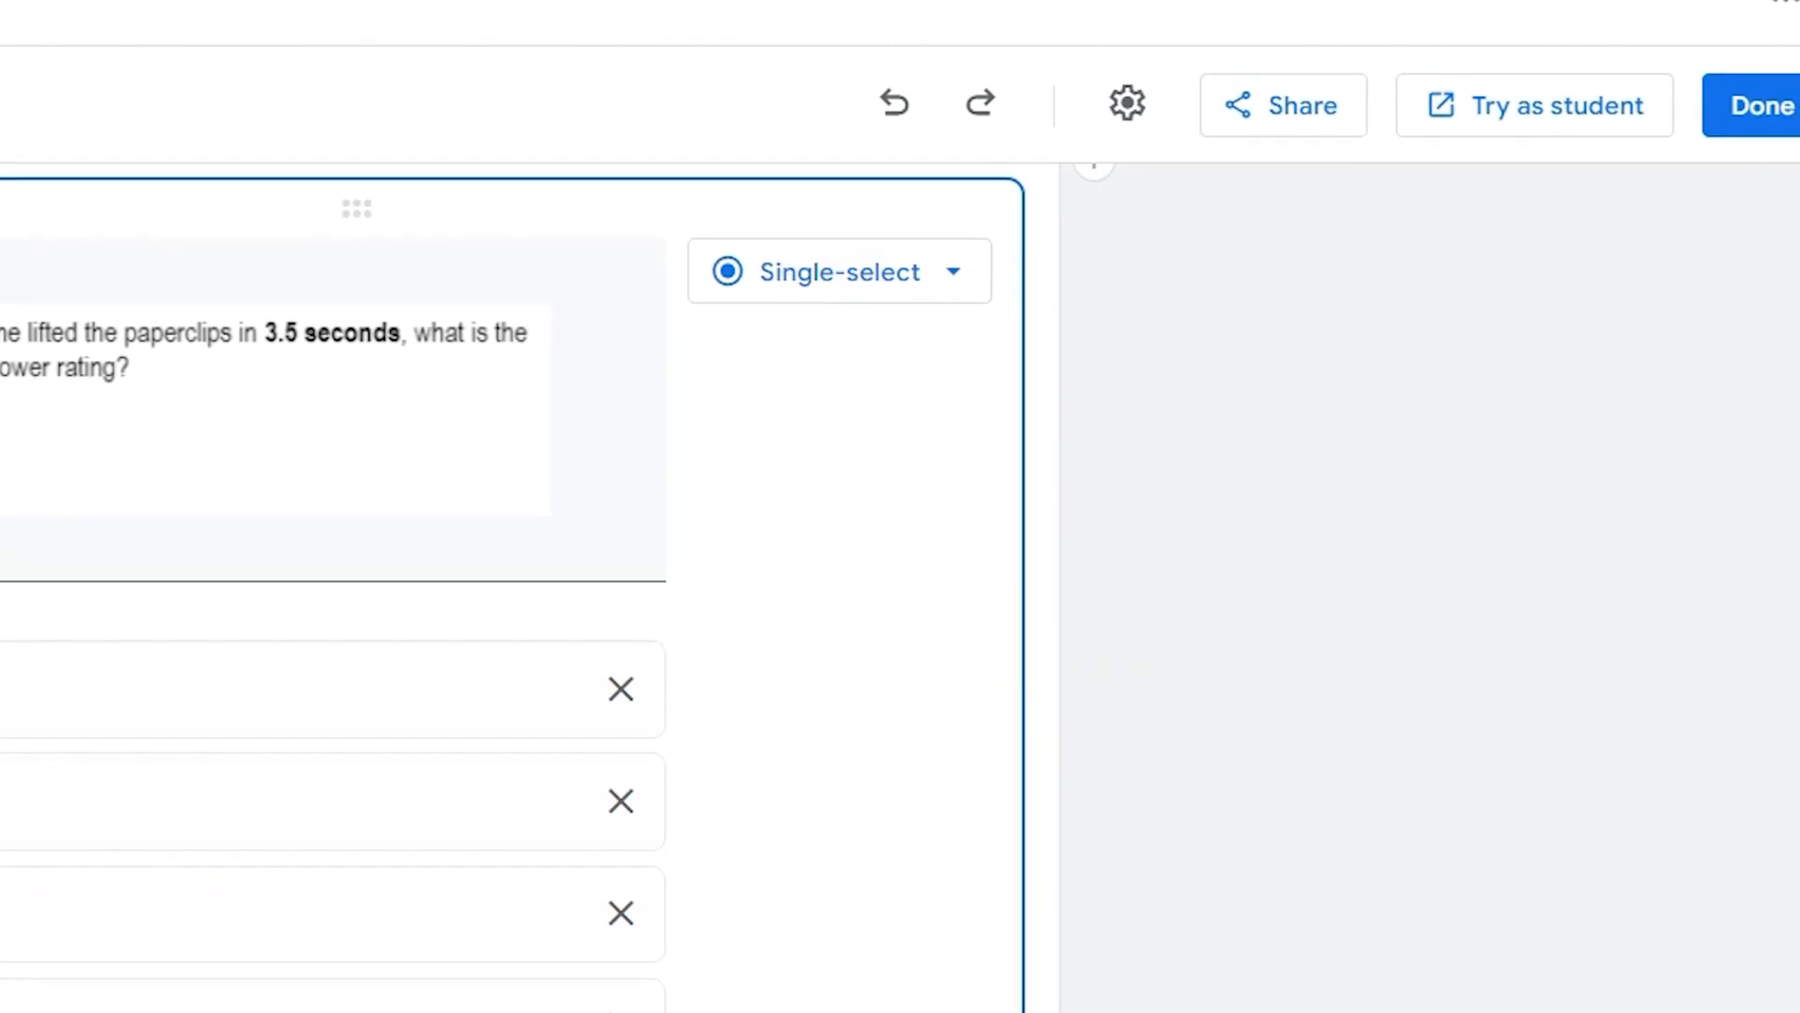
Preview the set as a student, continuing past the missing-answer-keys warning.
left_click(1534, 105)
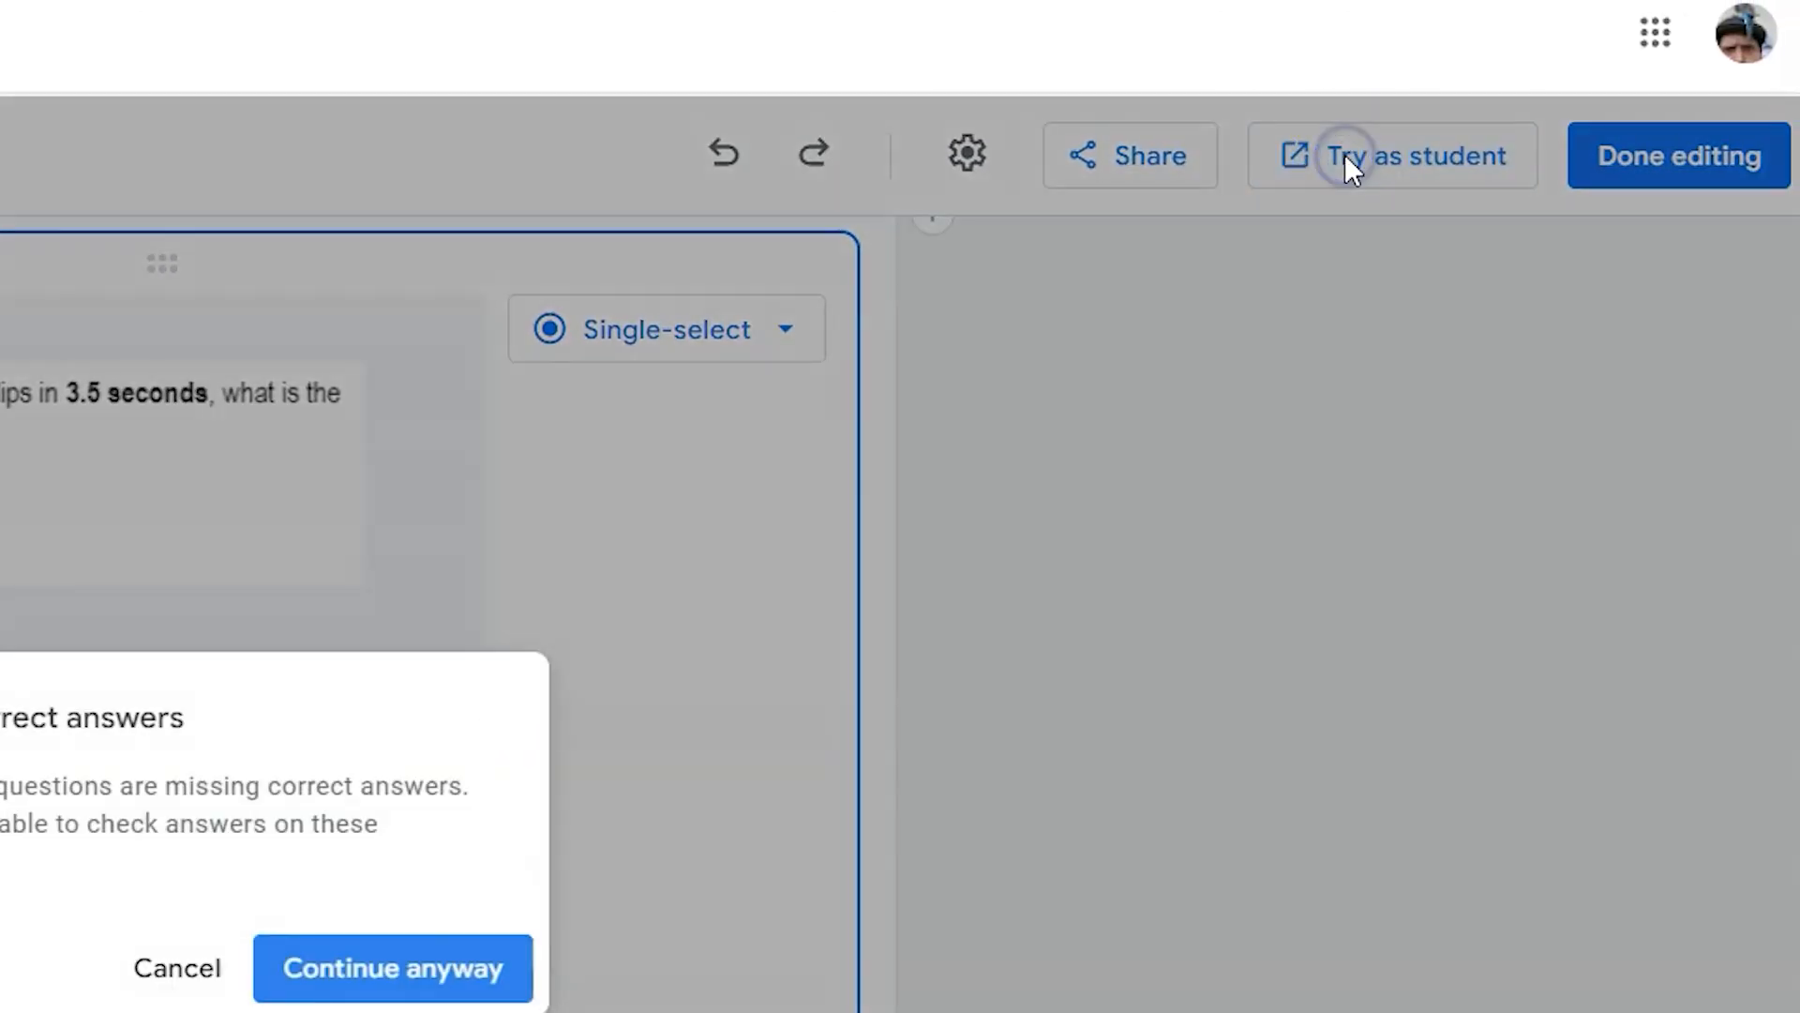
left_click(392, 968)
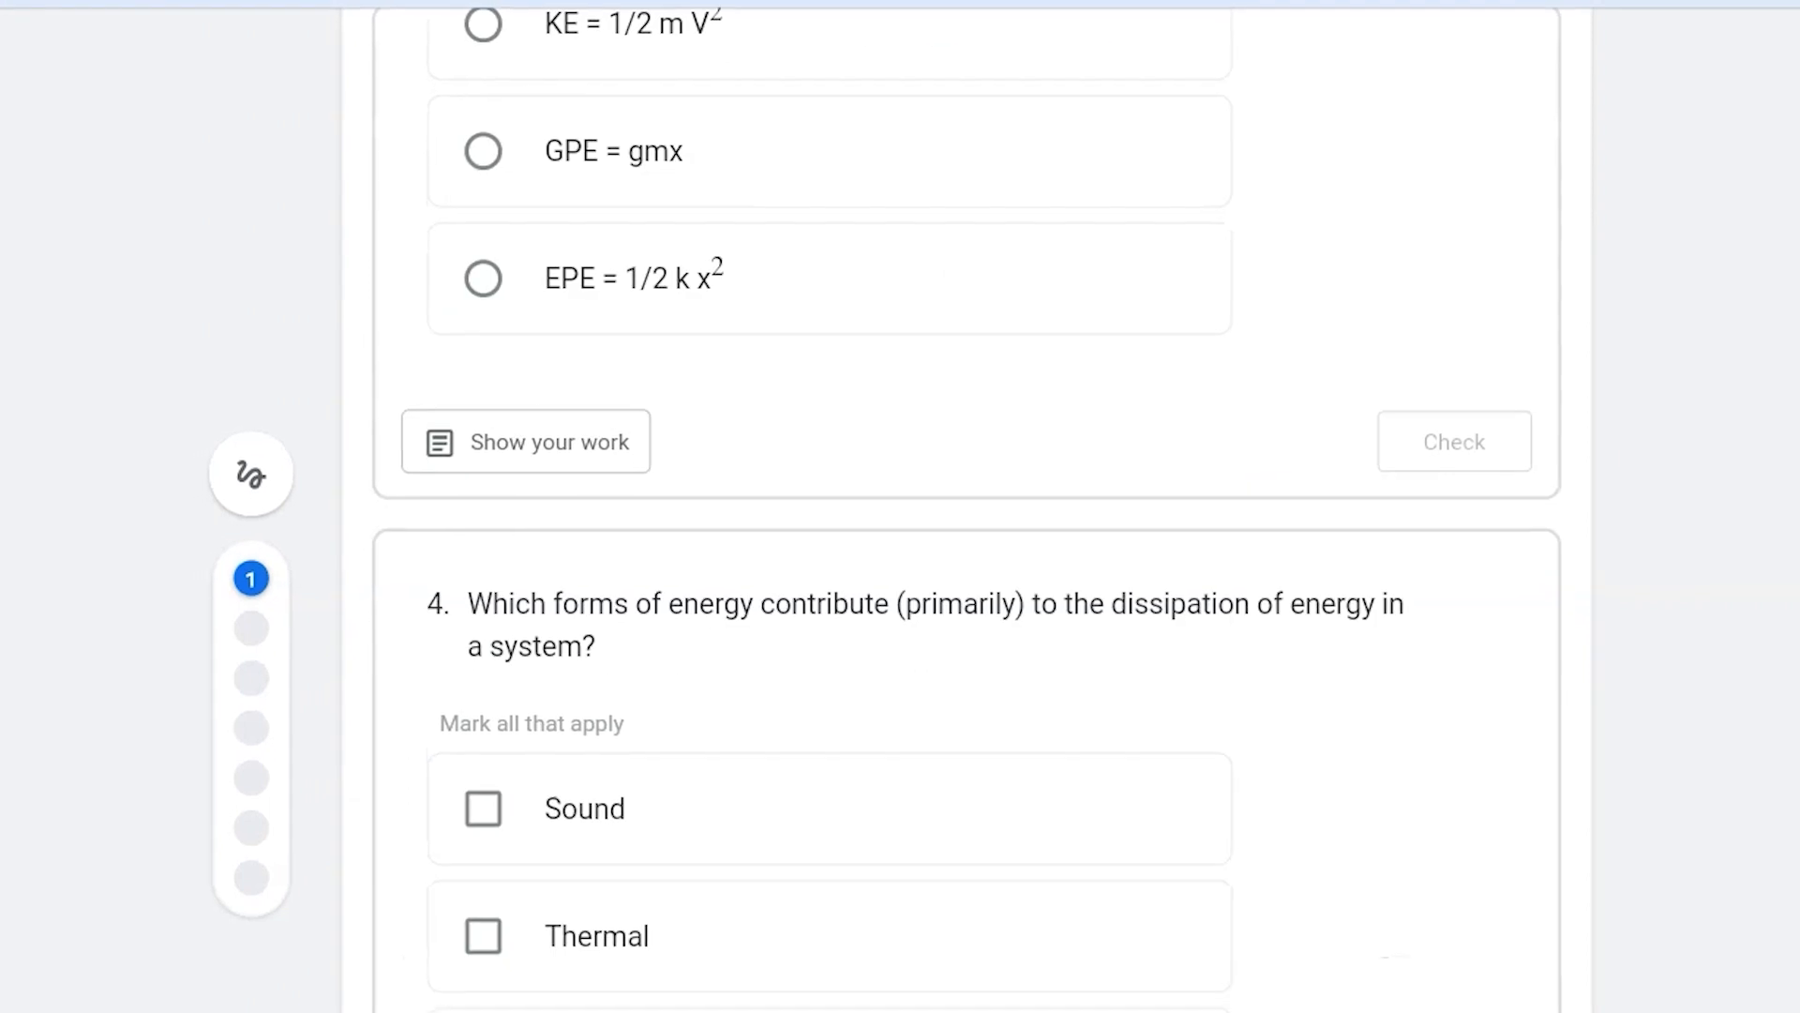
scroll("down", 3)
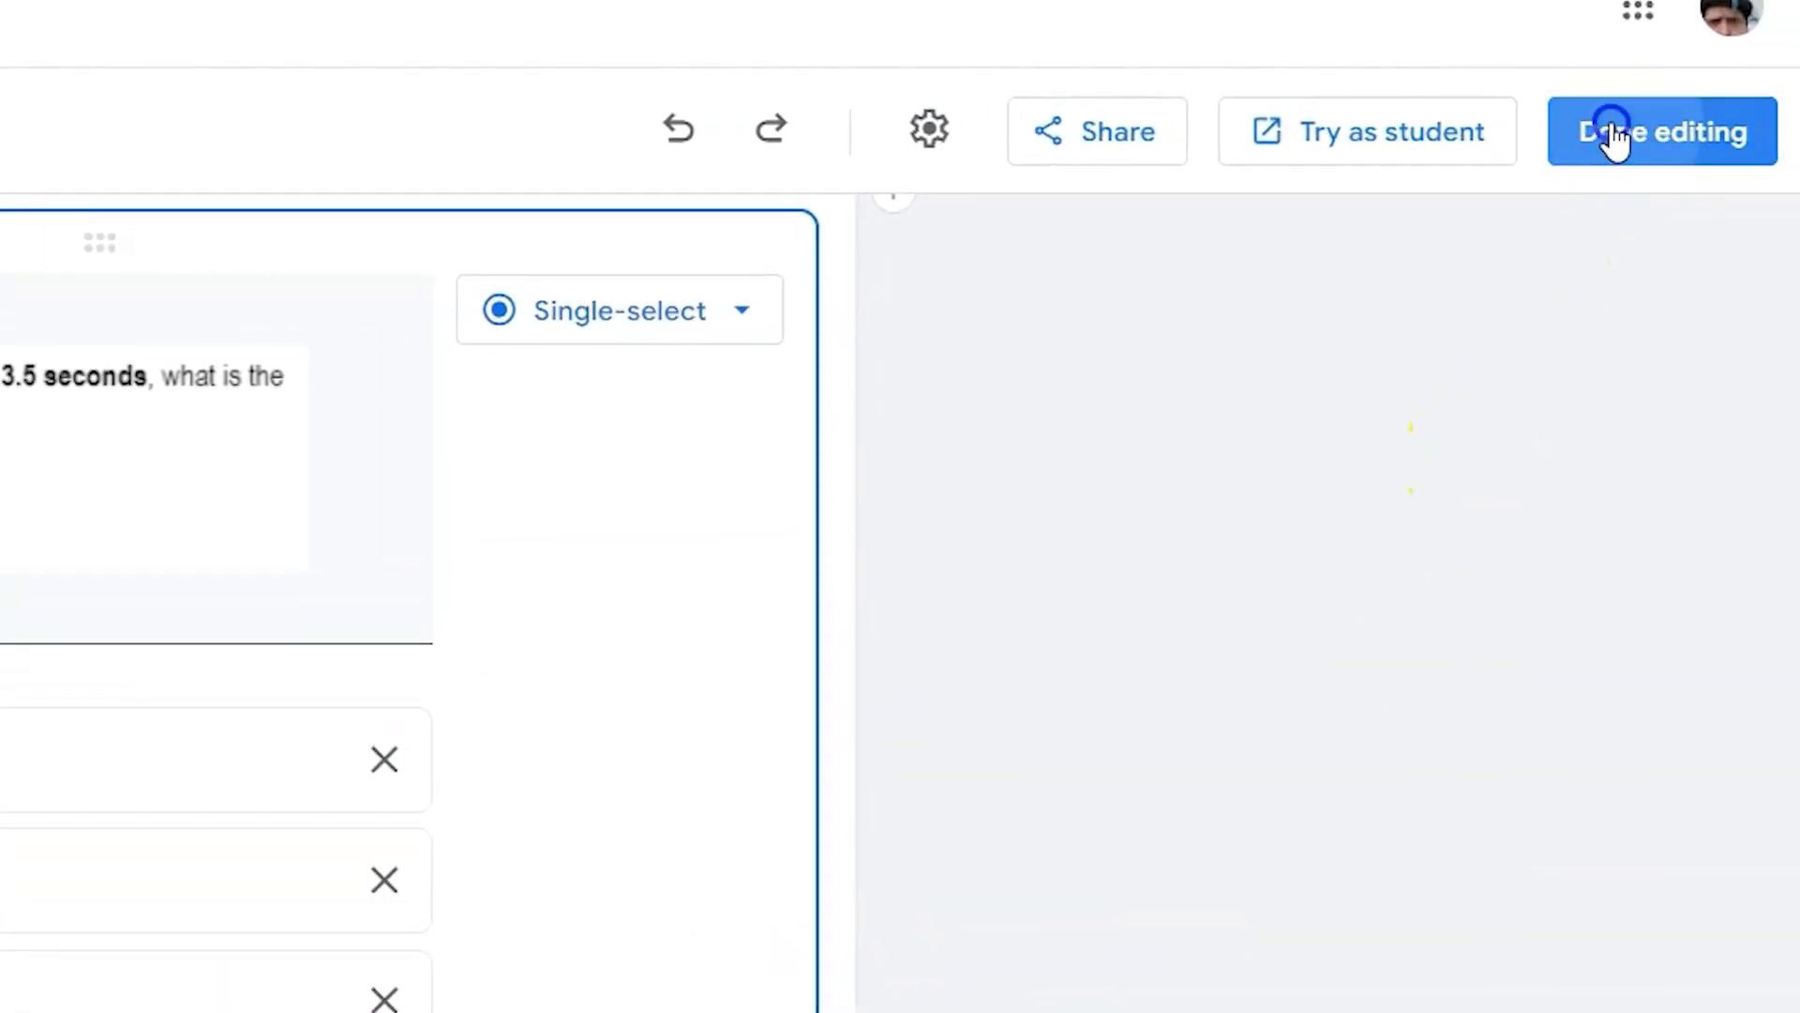
Finish editing so the Wind Turbine Formative set is saved in read-only view.
left_click(1659, 131)
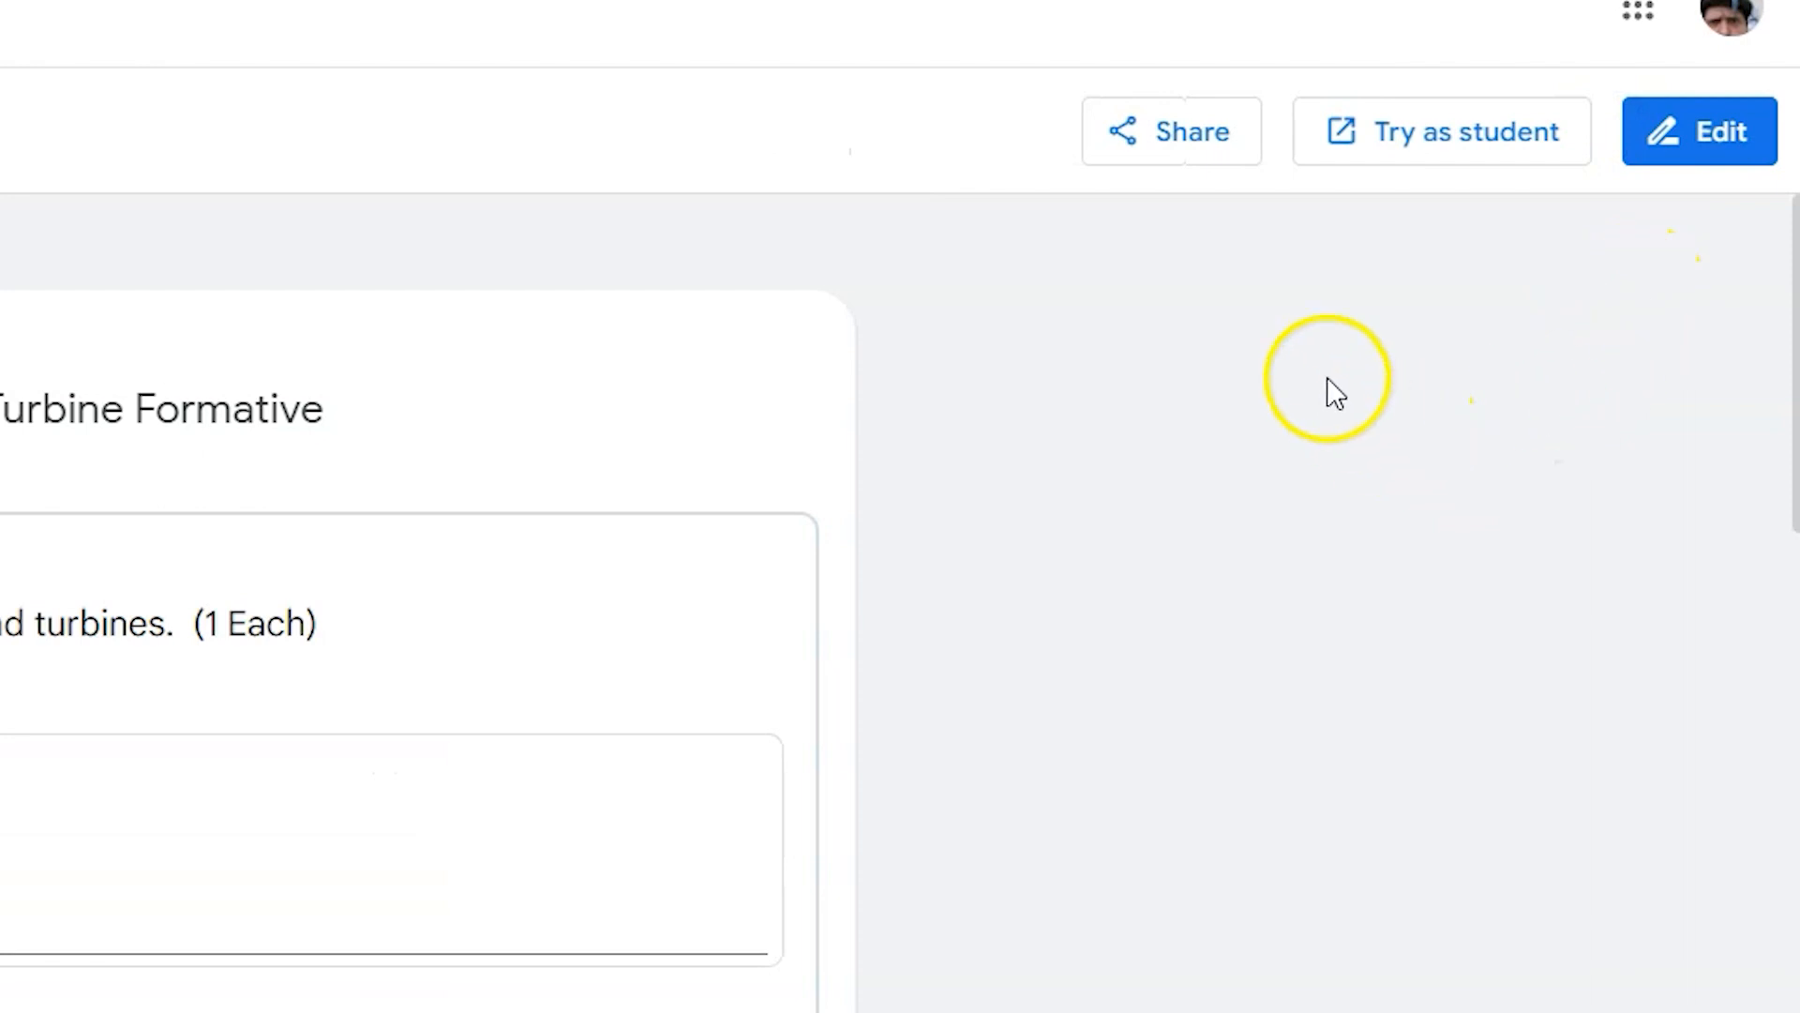
mouse_move(1120, 140)
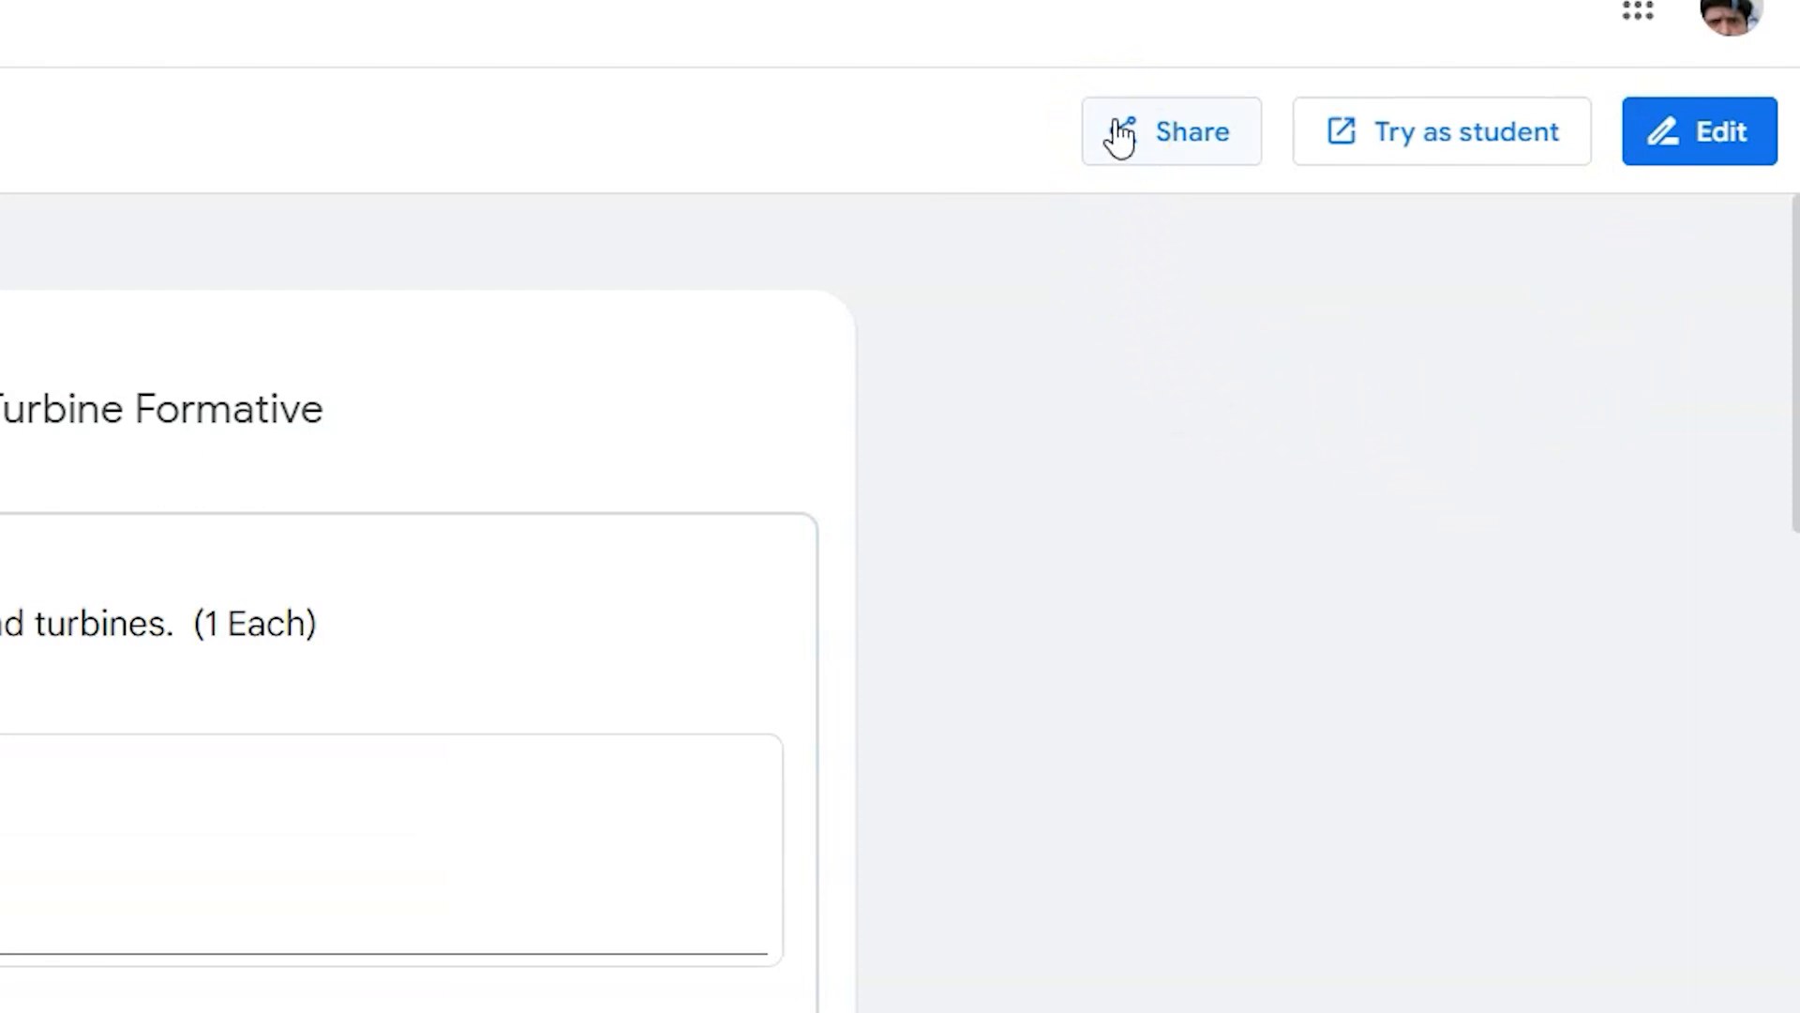